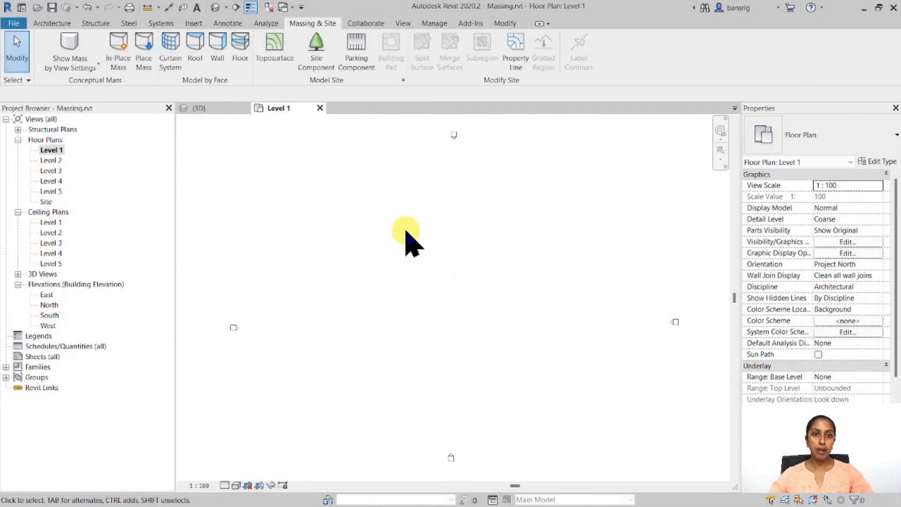
{"action": "mouse_move", "coordinate": [170, 49]}
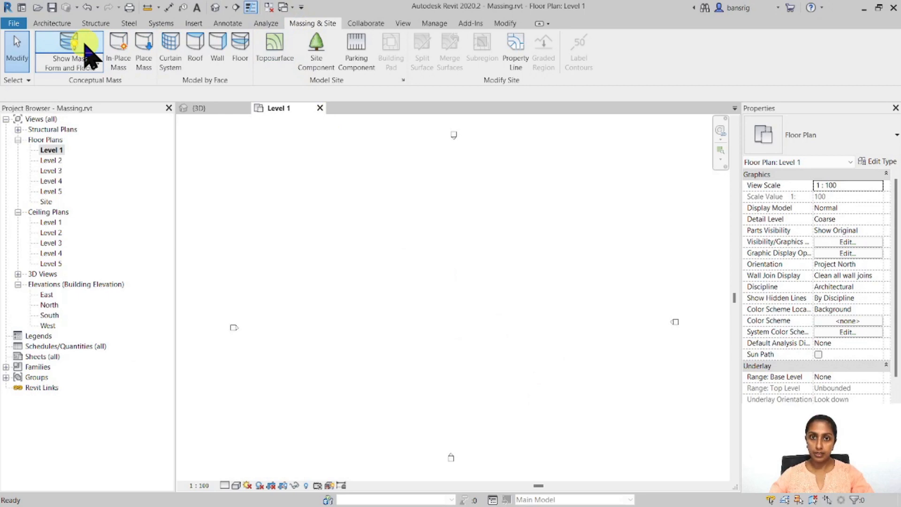
{"action": "mouse_move", "coordinate": [141, 101]}
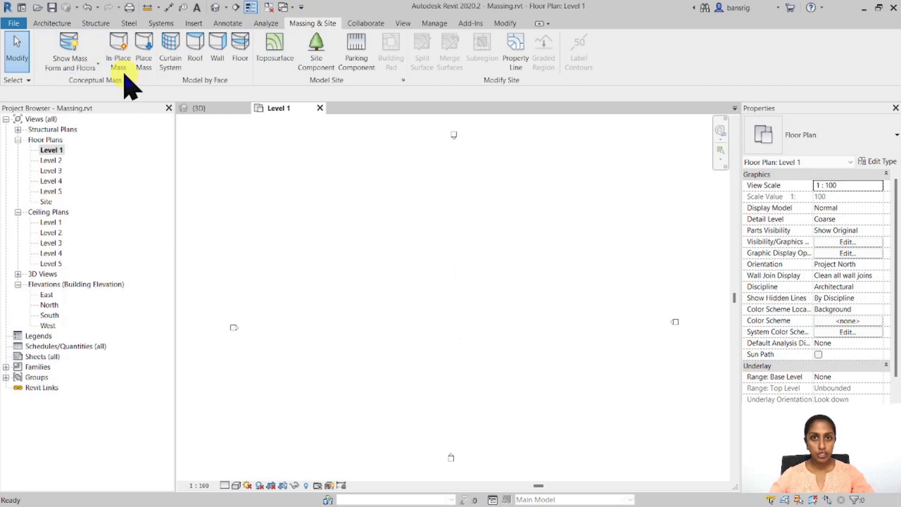
{"action": "mouse_move", "coordinate": [142, 49]}
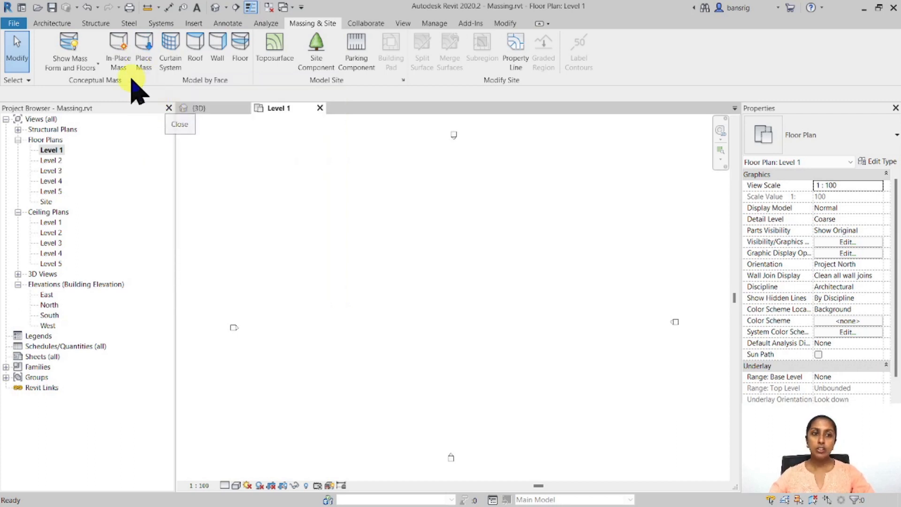
Step: Create a new in-place mass named 'Mass by E' and enter the mass editor
{"action": "left_click", "coordinate": [118, 51]}
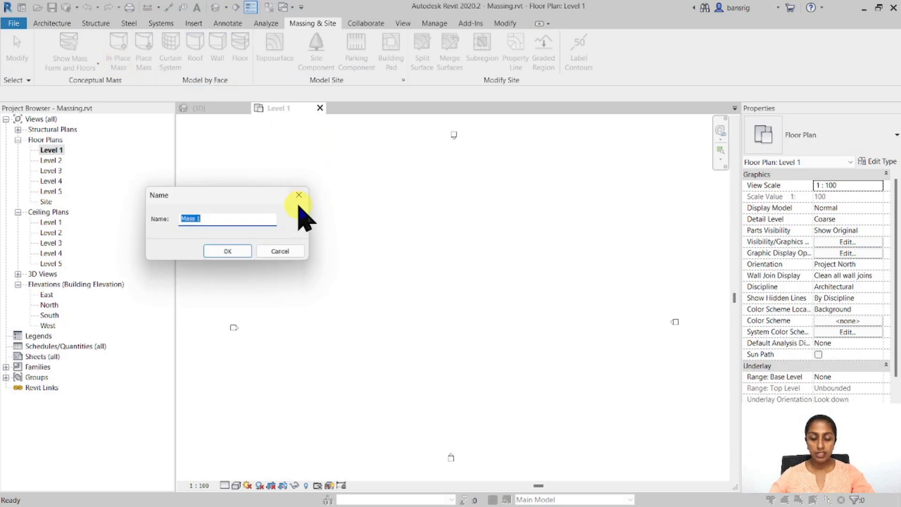
{"action": "type", "text": "Mass by E"}
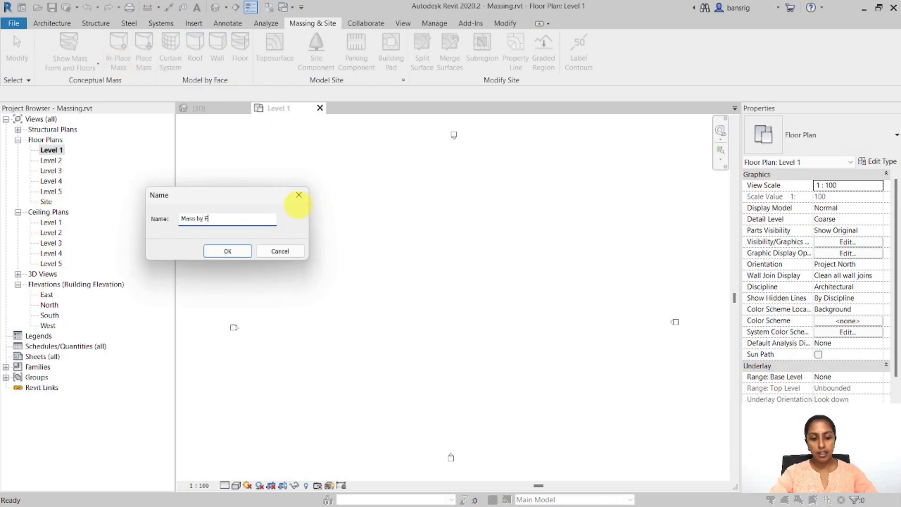
{"action": "left_click", "coordinate": [227, 252]}
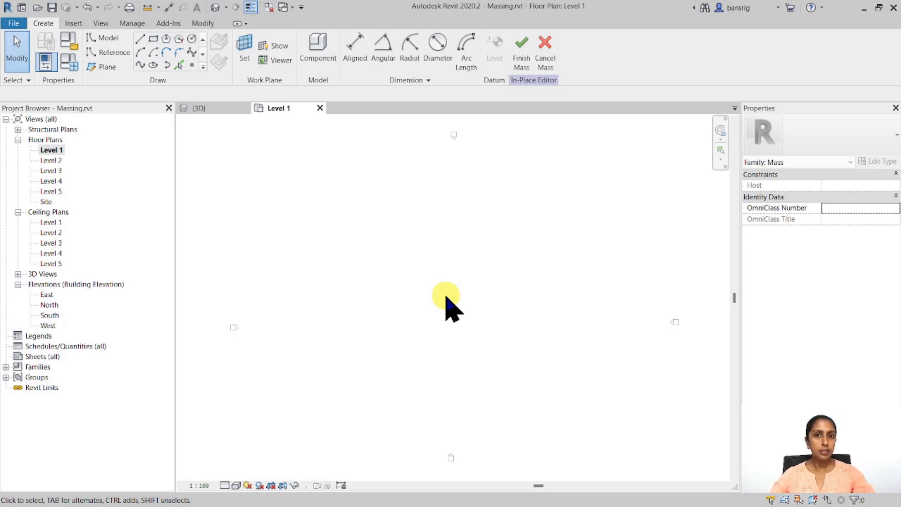
Step: Keep Level 1 as the work plane for the rectangle sketch and view it in 3D
{"action": "left_click", "coordinate": [244, 47]}
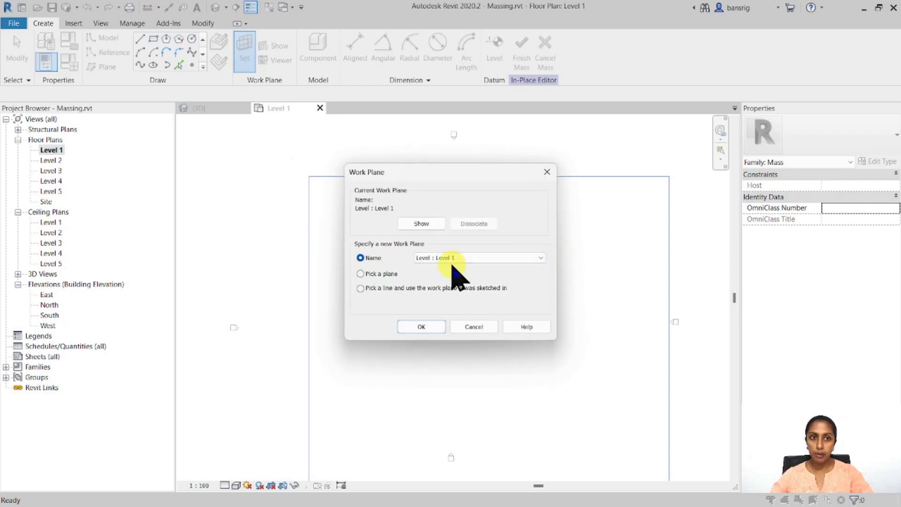
{"action": "left_click", "coordinate": [420, 326]}
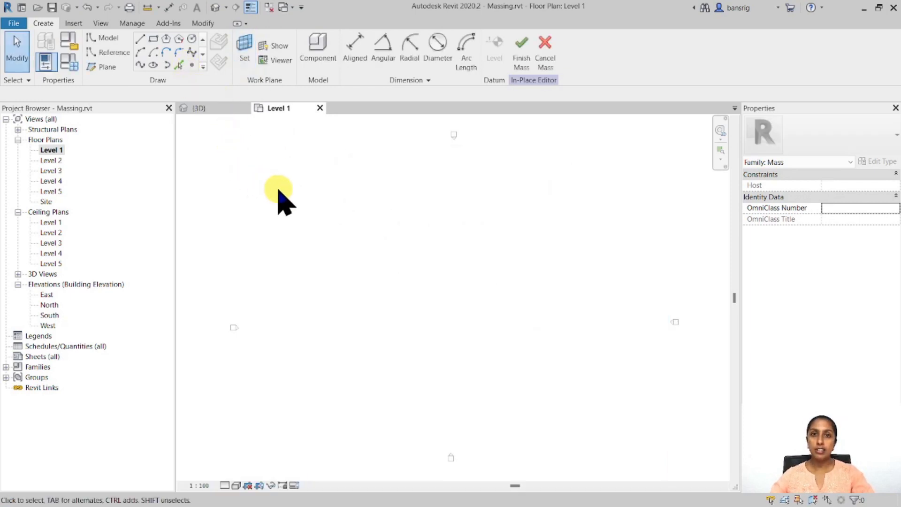
{"action": "mouse_move", "coordinate": [158, 133]}
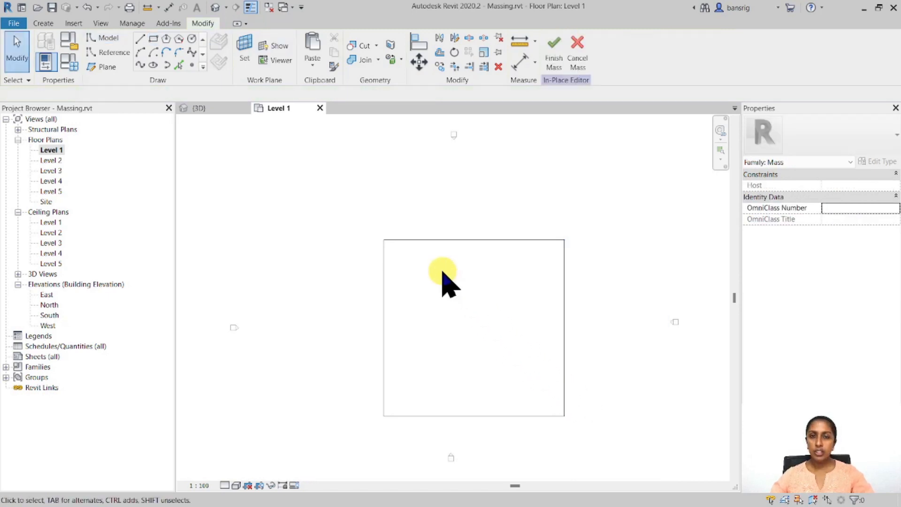
{"action": "mouse_move", "coordinate": [436, 271]}
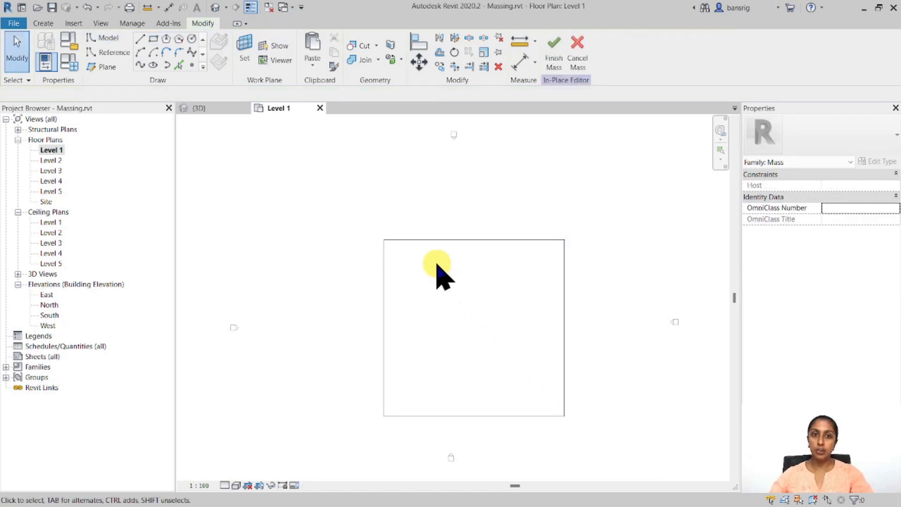
{"action": "left_click", "coordinate": [198, 108]}
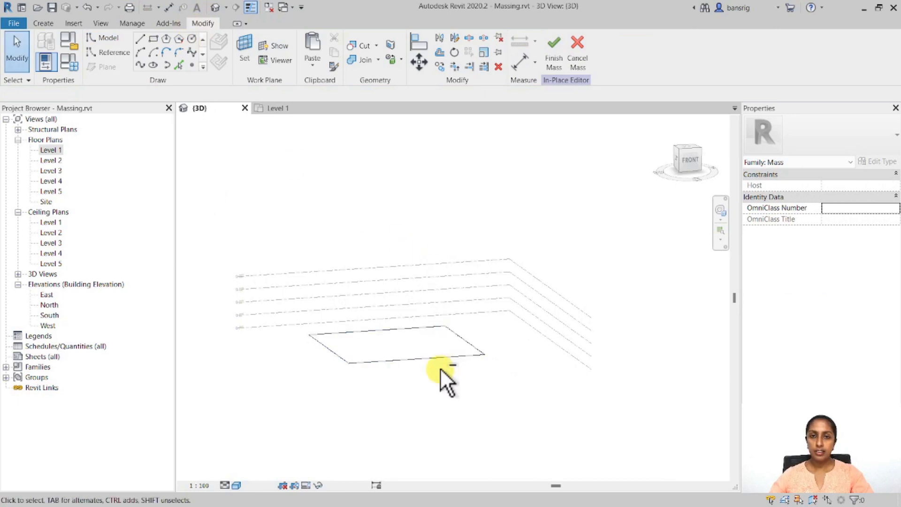
Step: Select the square footprint lines and create a solid box form from them
{"action": "left_click", "coordinate": [442, 354]}
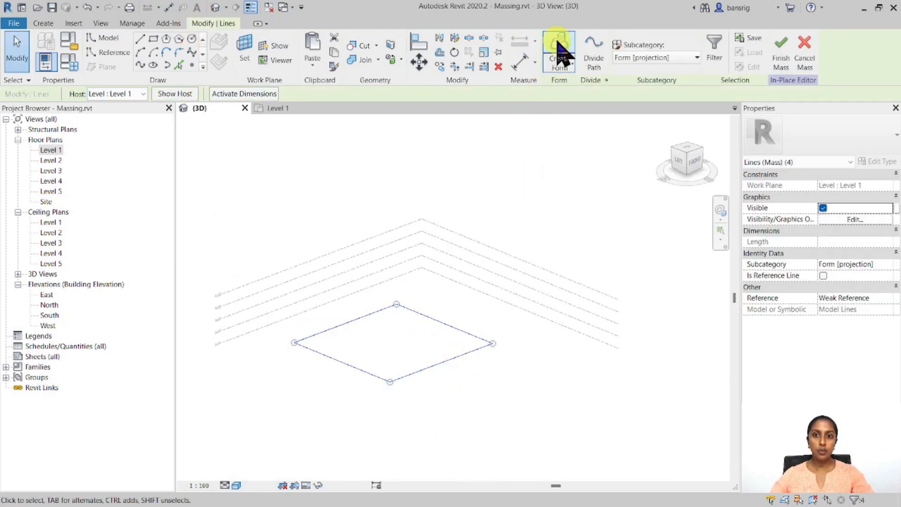
{"action": "left_click", "coordinate": [559, 51]}
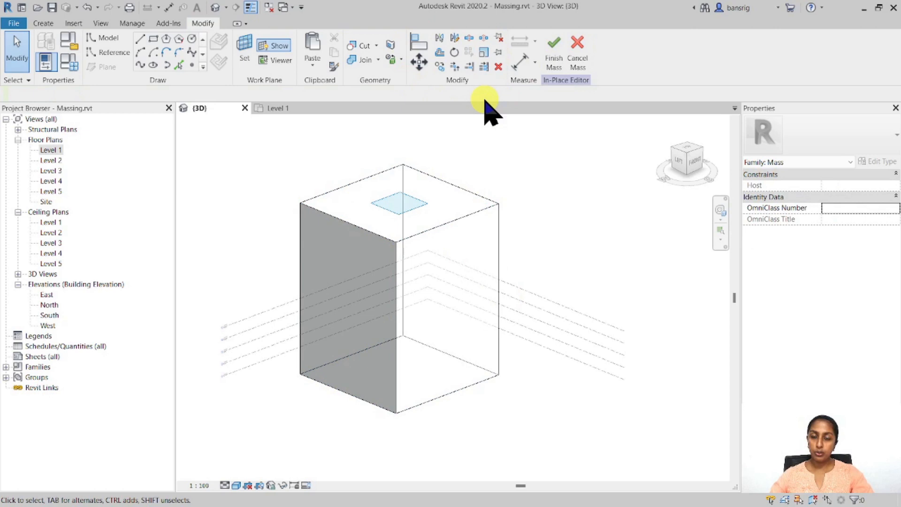
{"action": "mouse_move", "coordinate": [469, 204]}
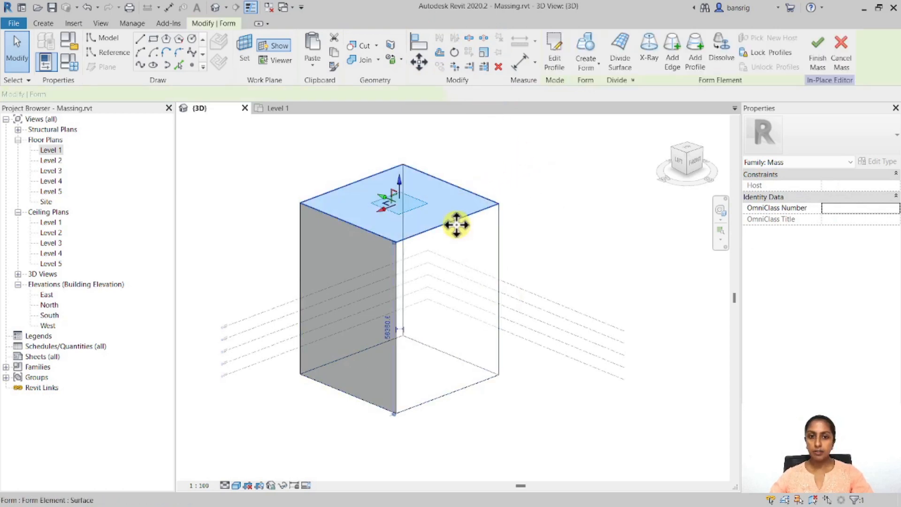
Step: Select the box's top face and rotate it about its centre to twist the mass
{"action": "left_click", "coordinate": [457, 224]}
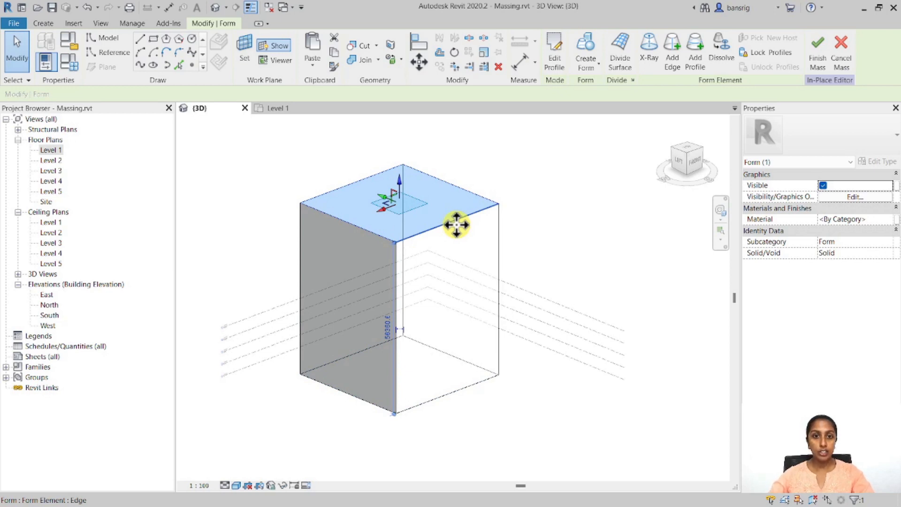
{"action": "mouse_move", "coordinate": [314, 190]}
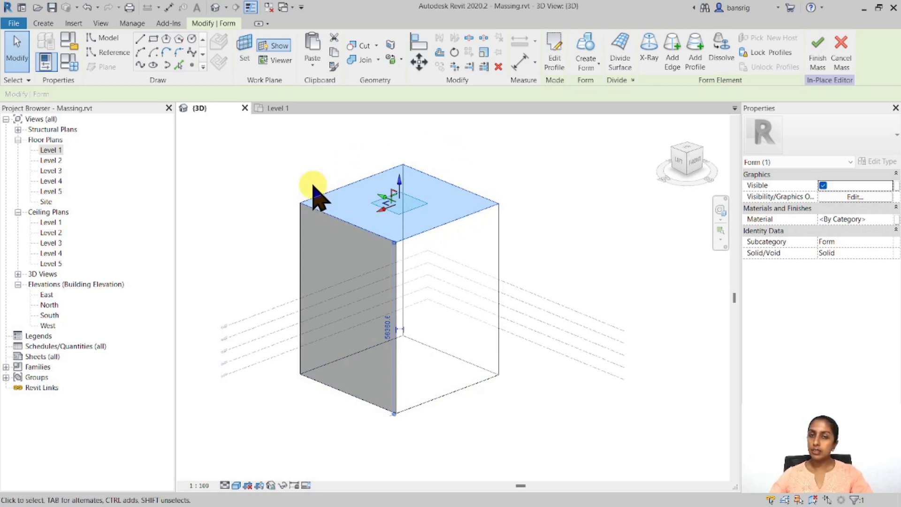
{"action": "mouse_move", "coordinate": [466, 62]}
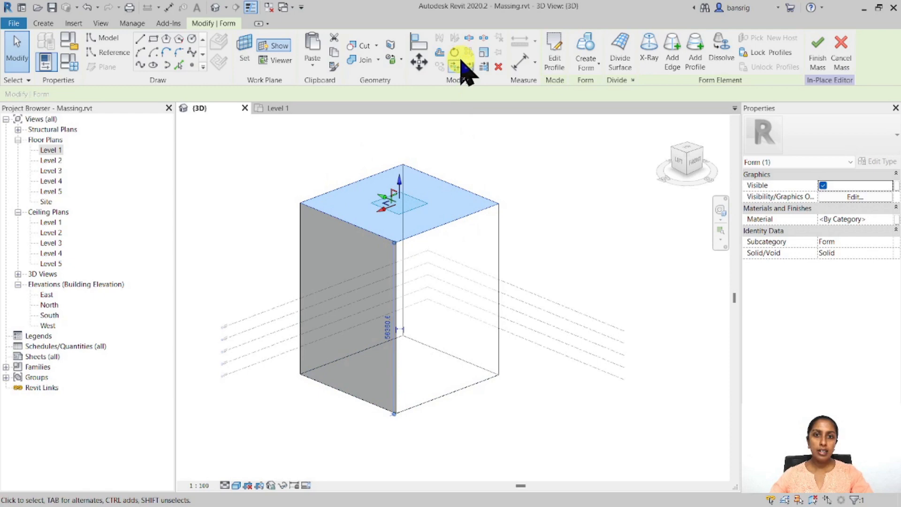
{"action": "left_click", "coordinate": [453, 52]}
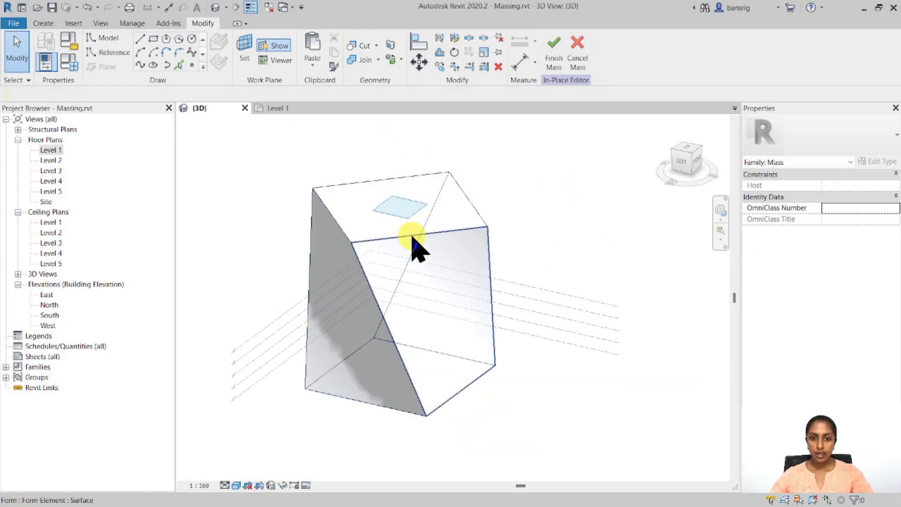
Step: Raise the top face and edge so the twisted mass becomes a much taller tower
{"action": "left_click", "coordinate": [412, 235]}
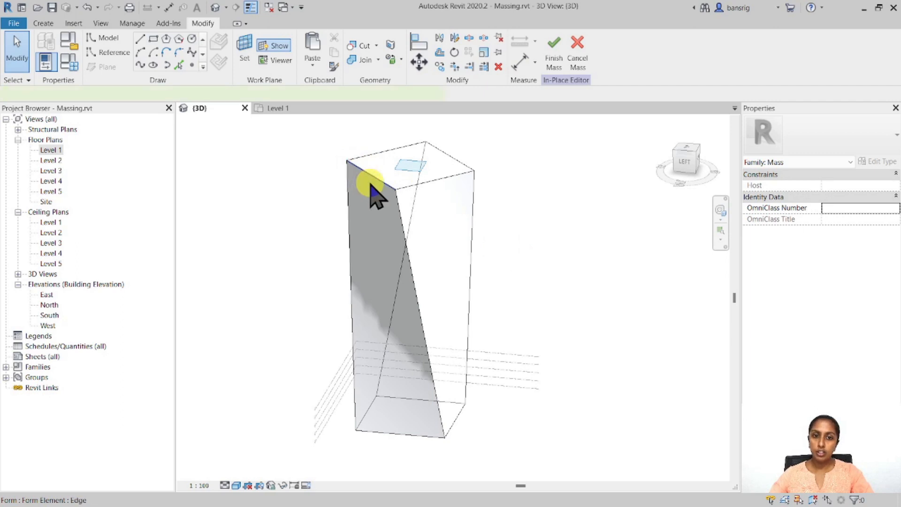
{"action": "left_click", "coordinate": [374, 190]}
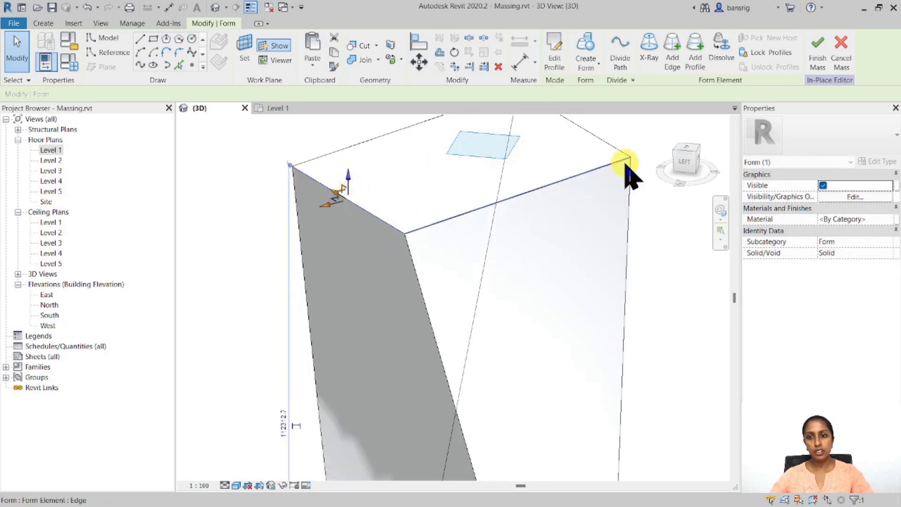
{"action": "left_click", "coordinate": [617, 163]}
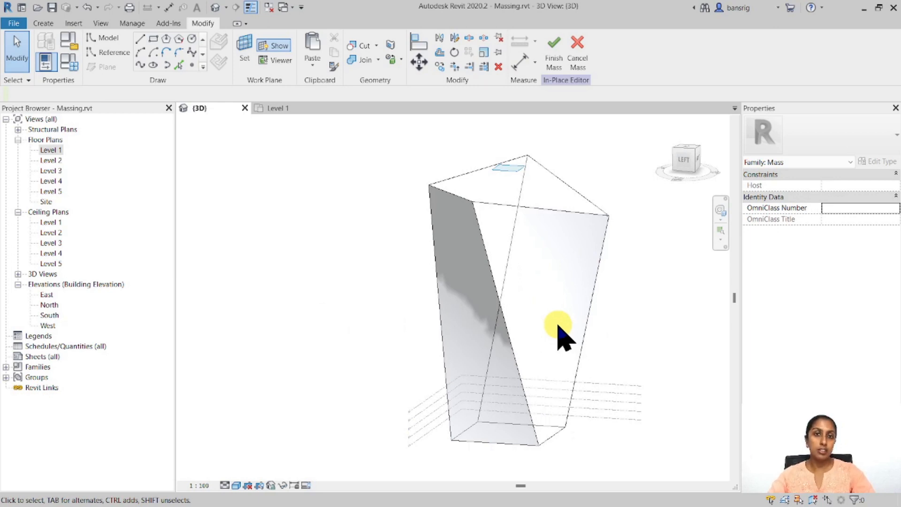
{"action": "mouse_move", "coordinate": [63, 161]}
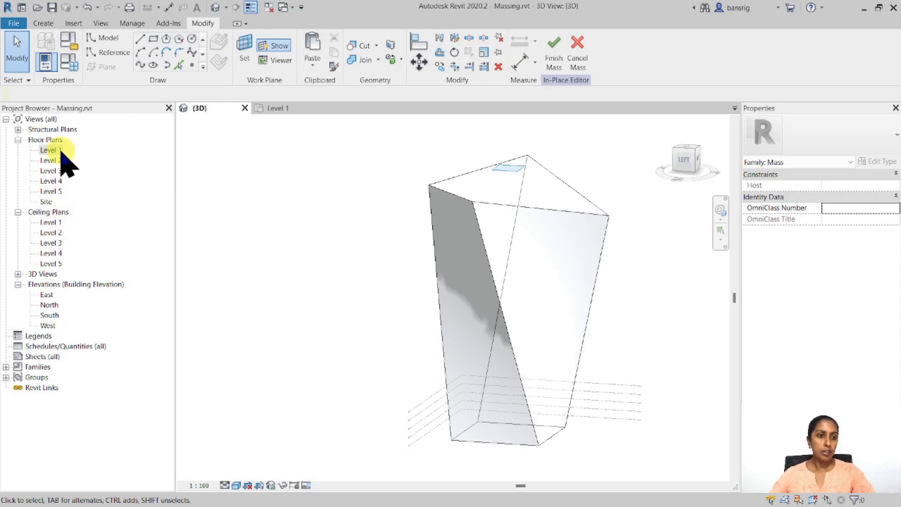
Step: Draw a circle at the base on Level 1 and turn it into a void form in 3D
{"action": "double_click", "coordinate": [50, 150]}
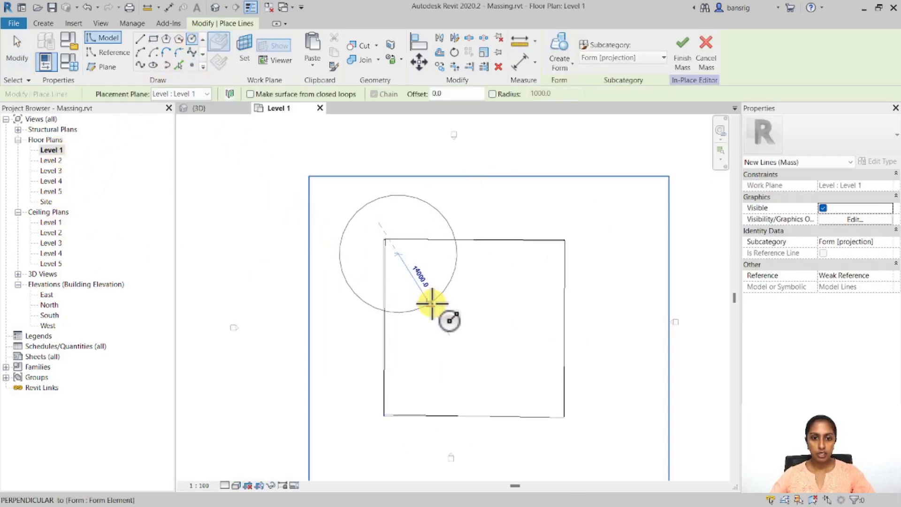
{"action": "left_click", "coordinate": [199, 108]}
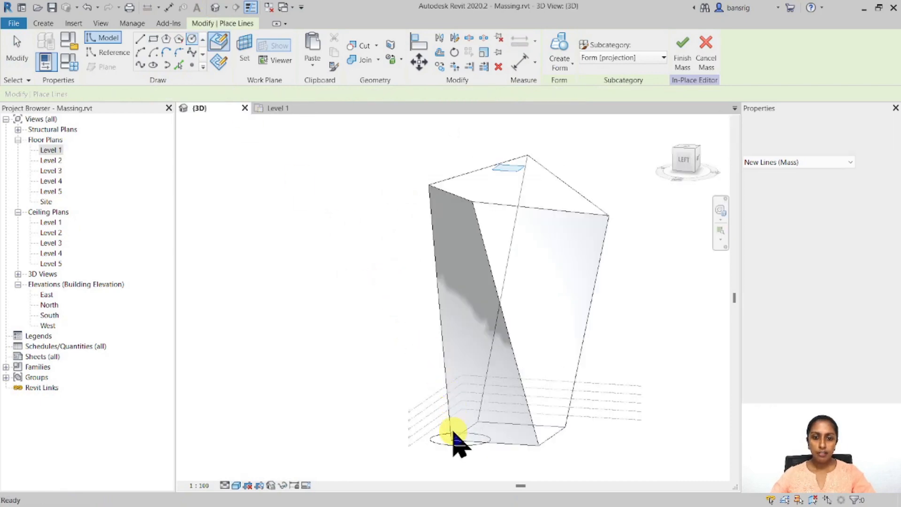
{"action": "left_click", "coordinate": [454, 433]}
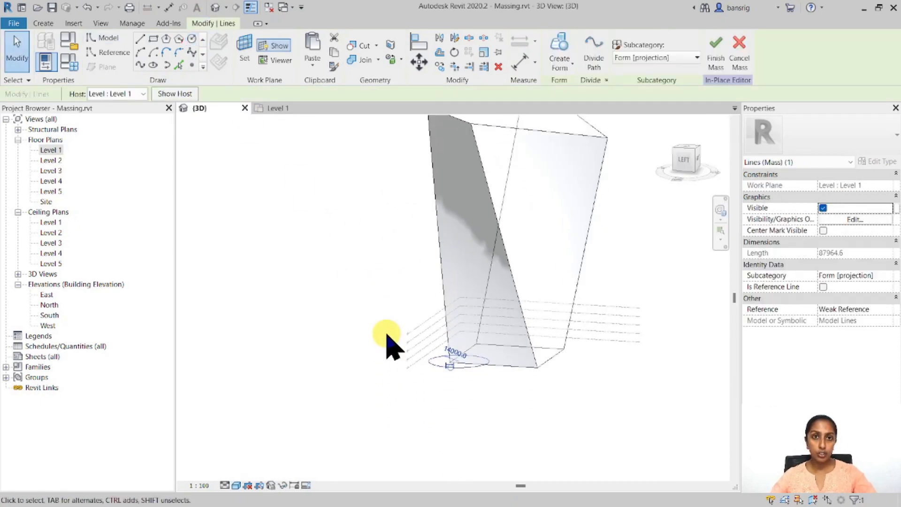
{"action": "left_click", "coordinate": [558, 52]}
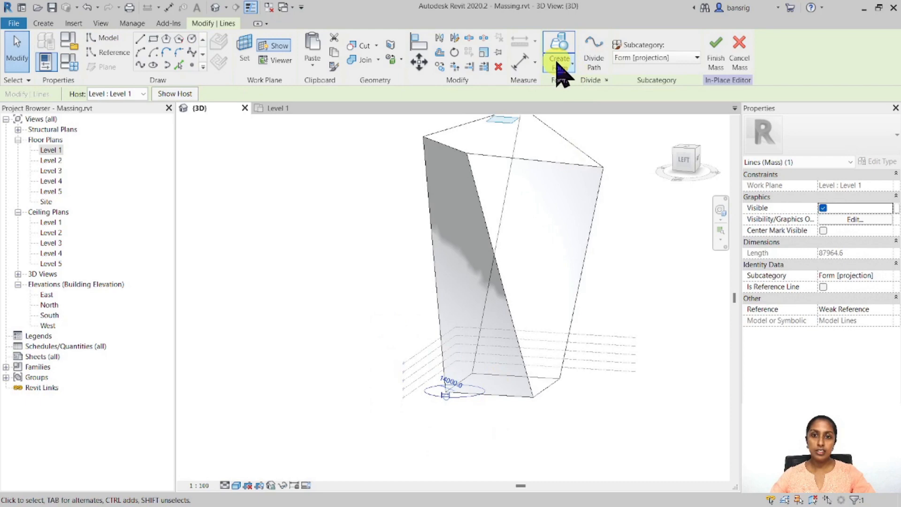
{"action": "left_click", "coordinate": [558, 52]}
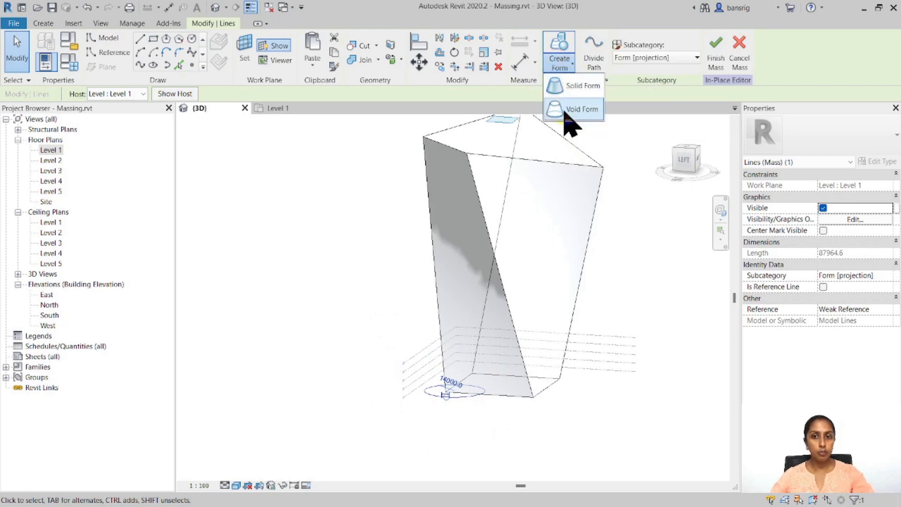
{"action": "left_click", "coordinate": [582, 85]}
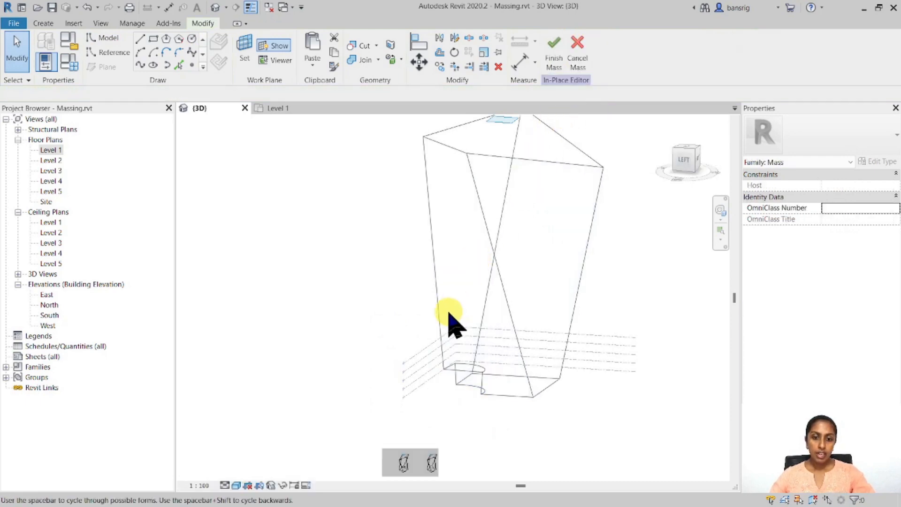
{"action": "mouse_move", "coordinate": [449, 354]}
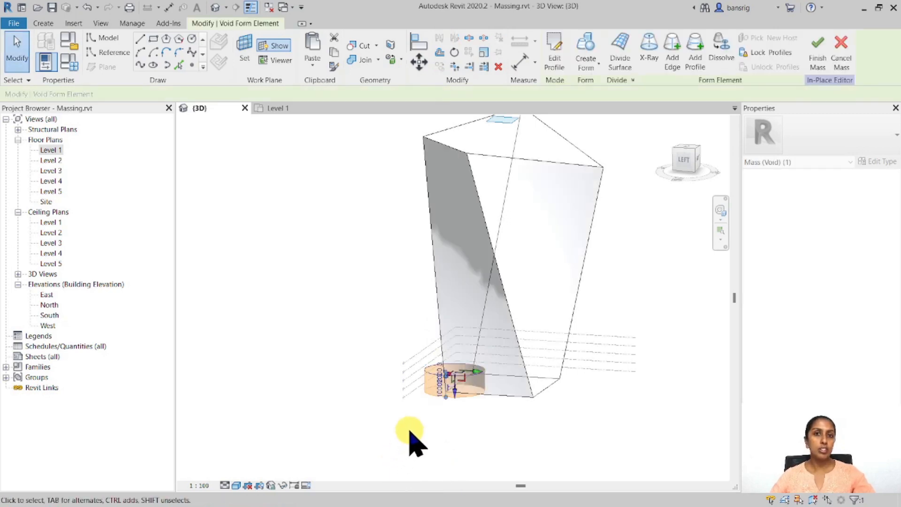
{"action": "mouse_move", "coordinate": [460, 402]}
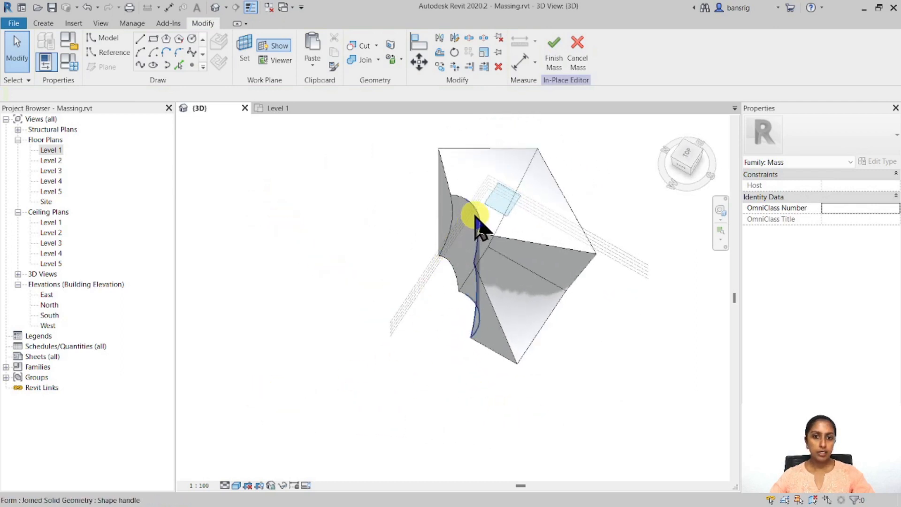
Step: Select the cylindrical void, check its footprint in plan, and review the cut in 3D
{"action": "left_click", "coordinate": [477, 218]}
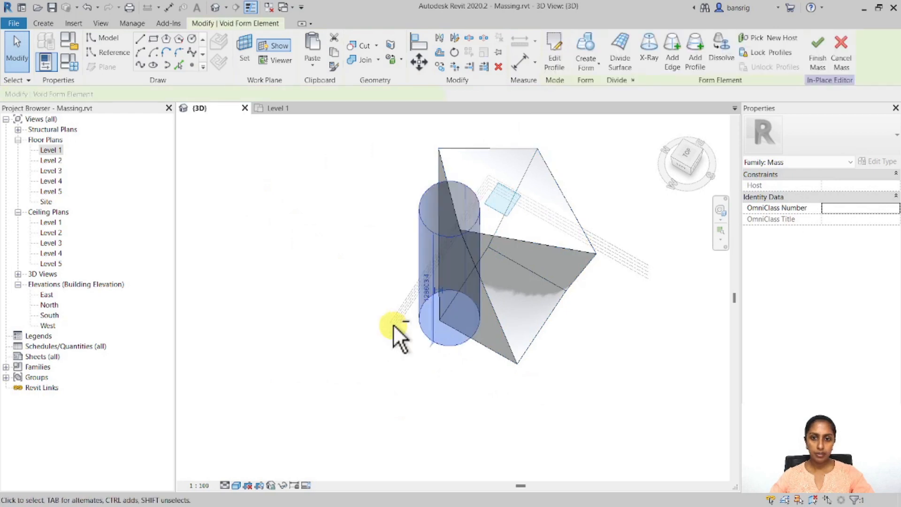
{"action": "left_click", "coordinate": [278, 108]}
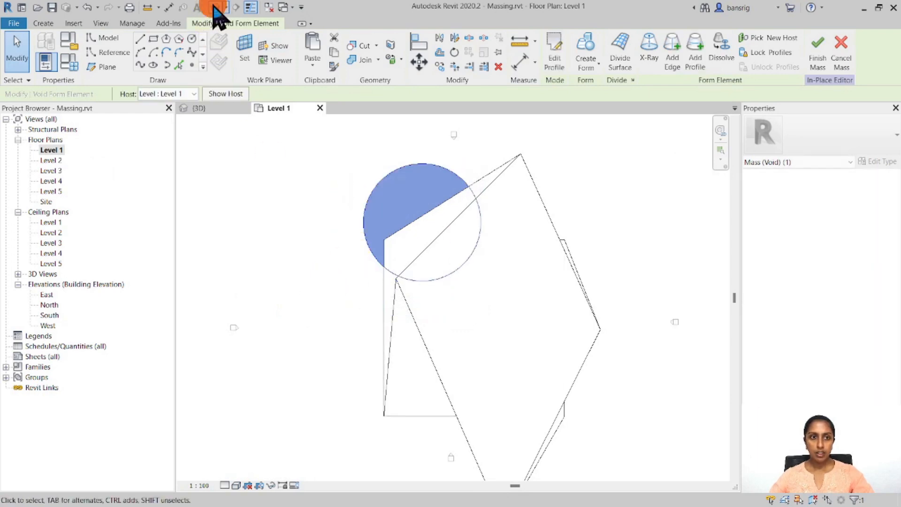
{"action": "left_click", "coordinate": [198, 108]}
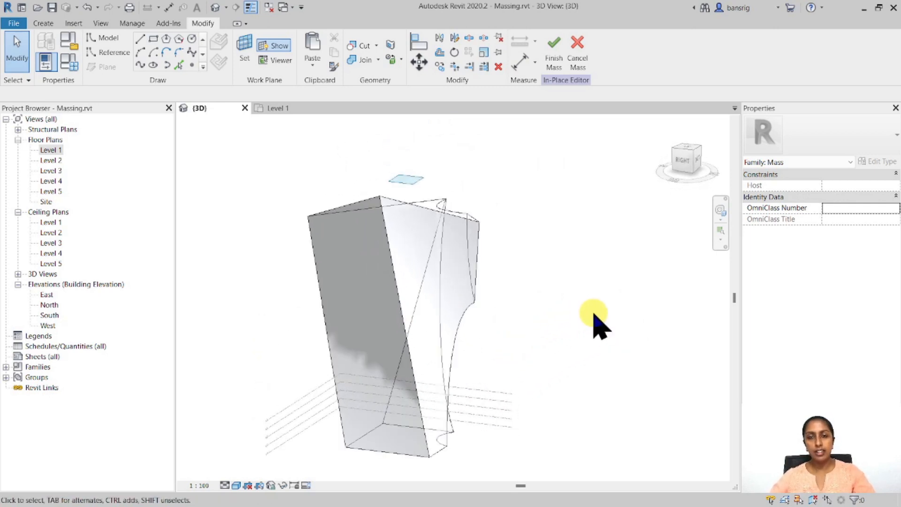
{"action": "mouse_move", "coordinate": [68, 160]}
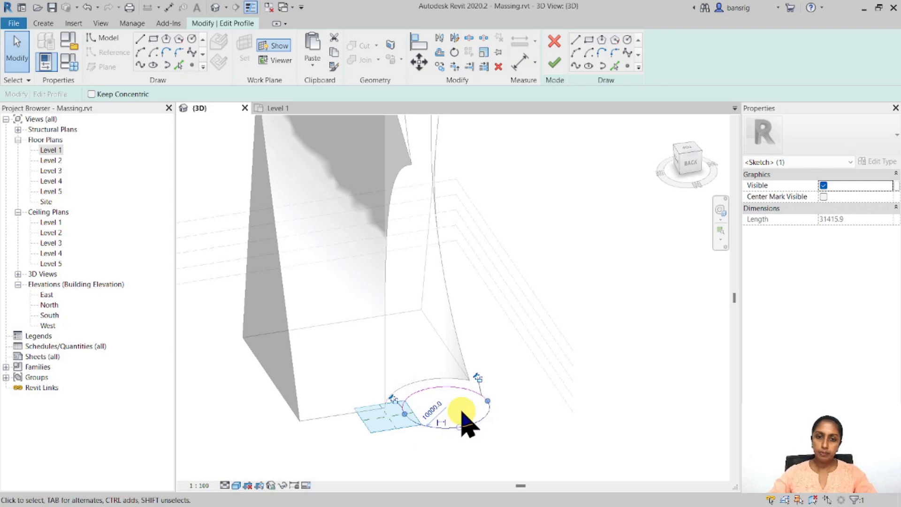
Step: Resize the void's circular profile and check the notched footprint on Level 1
{"action": "left_click", "coordinate": [585, 49]}
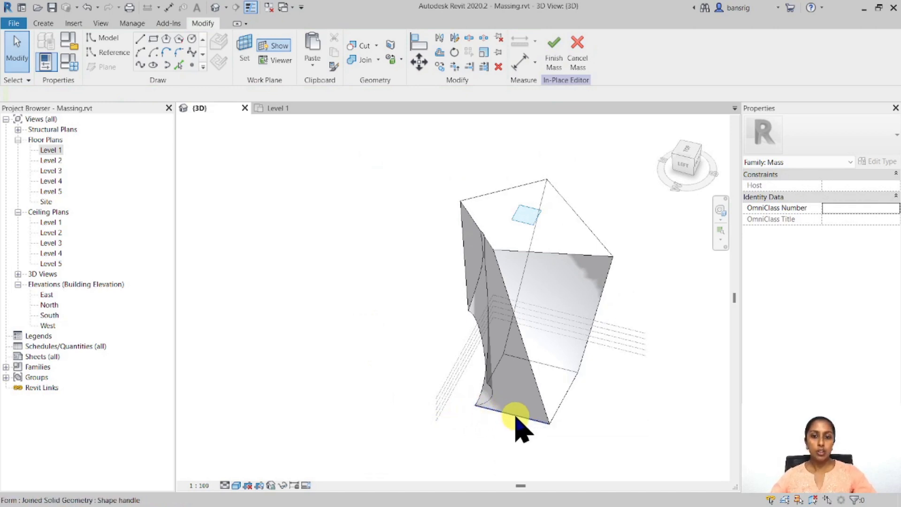
{"action": "left_click", "coordinate": [514, 414]}
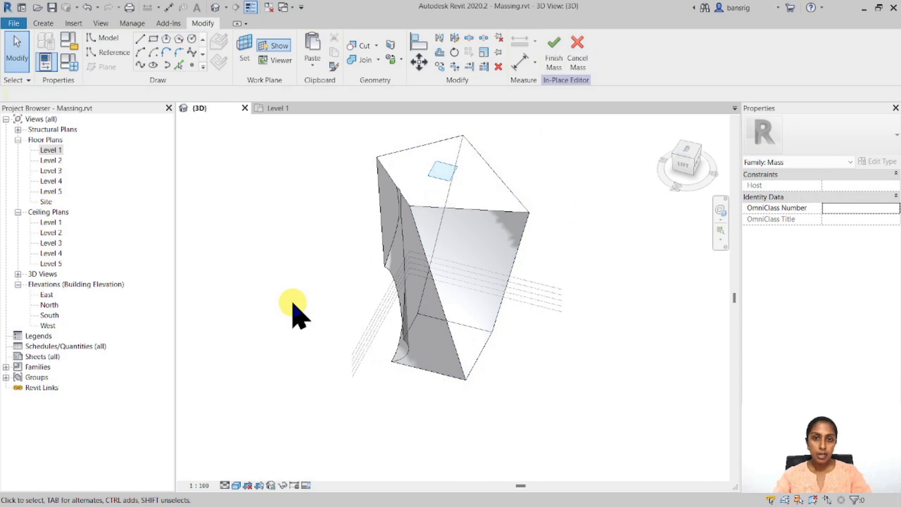
{"action": "double_click", "coordinate": [50, 149]}
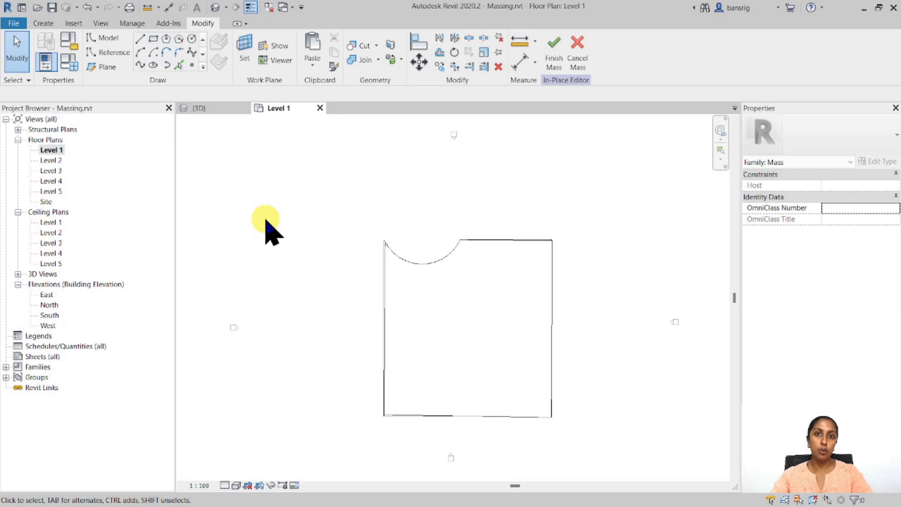
{"action": "mouse_move", "coordinate": [338, 198]}
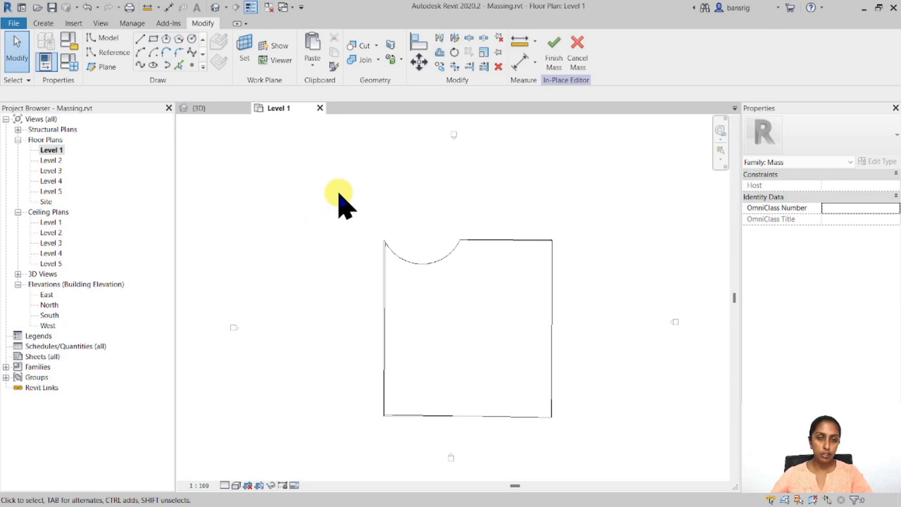
Step: Place a reference plane along the footprint's left side and set it as the work plane
{"action": "left_click", "coordinate": [105, 67]}
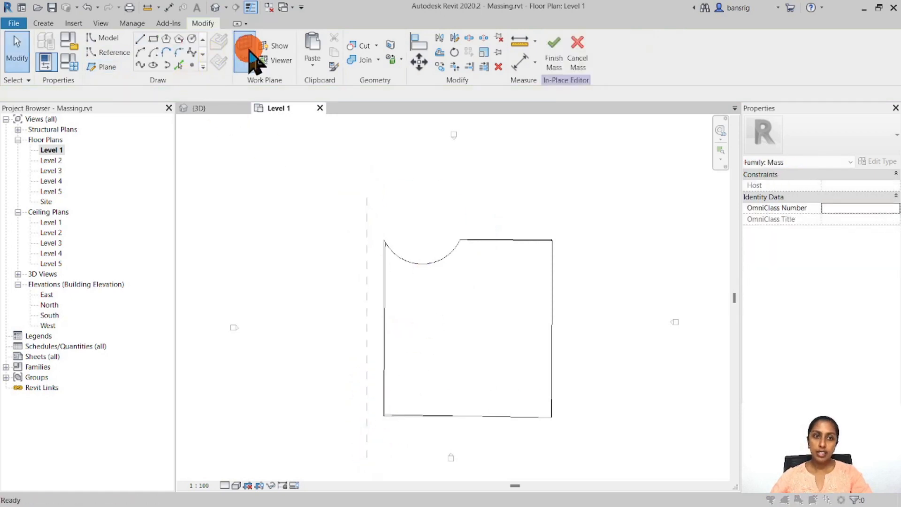
{"action": "left_click", "coordinate": [244, 48]}
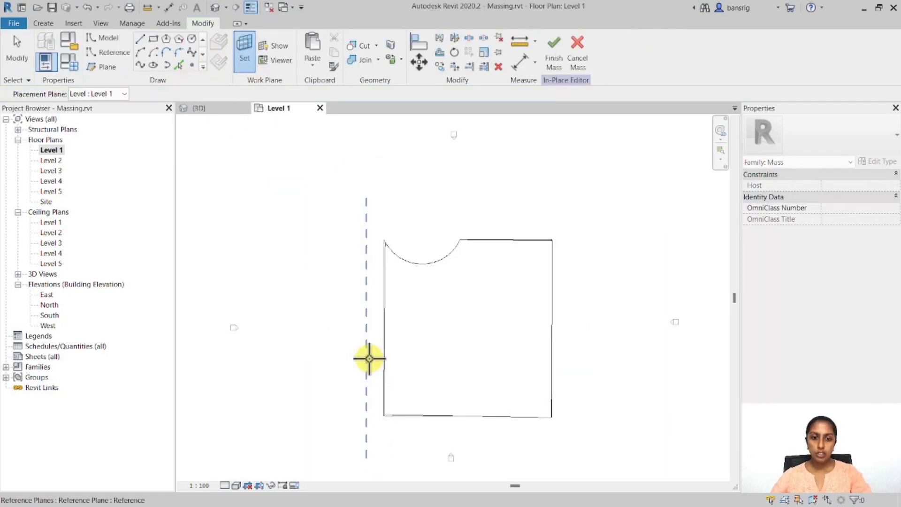
{"action": "left_click", "coordinate": [369, 358]}
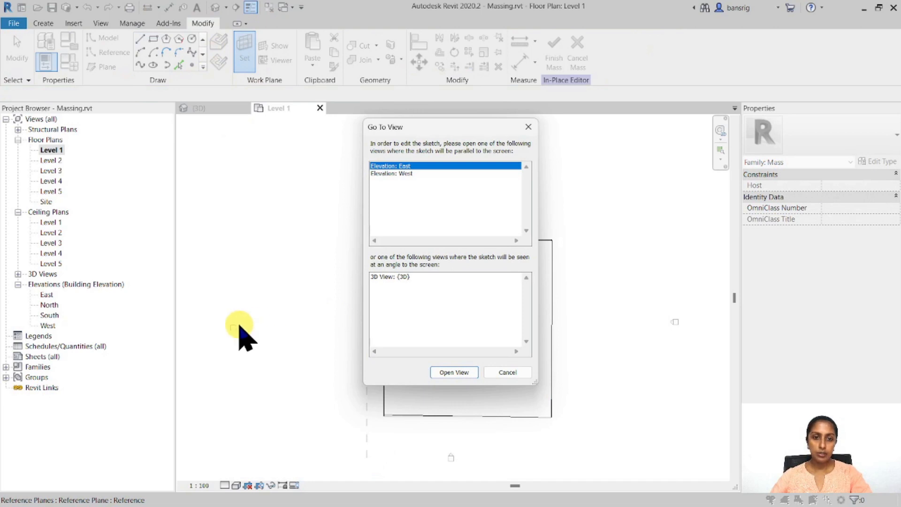
Step: Sketch the stepped box profile in the West elevation and join its form with the tower
{"action": "left_click", "coordinate": [454, 372]}
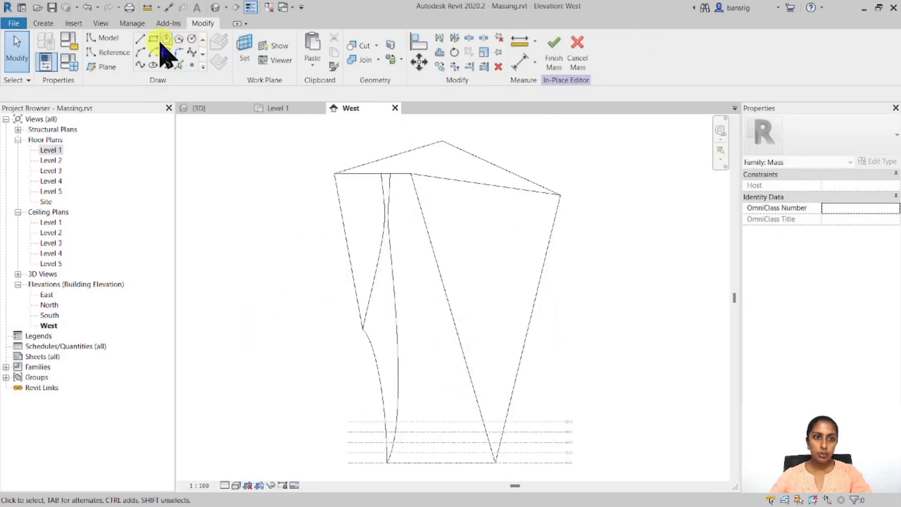
{"action": "left_click", "coordinate": [106, 37]}
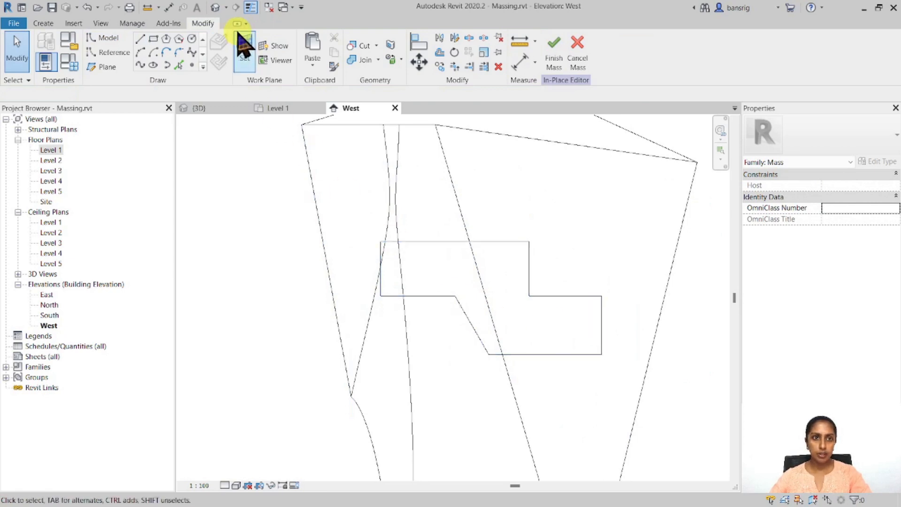
{"action": "left_click", "coordinate": [198, 108]}
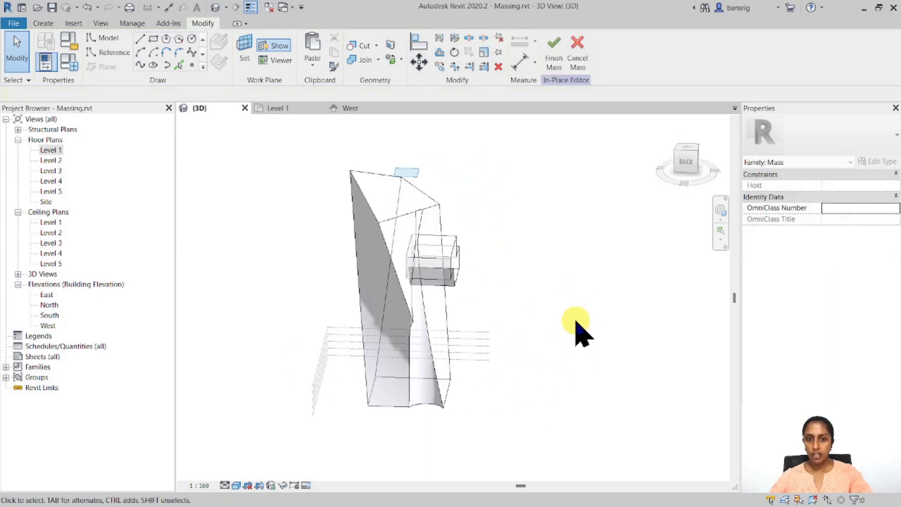
{"action": "left_click", "coordinate": [442, 216]}
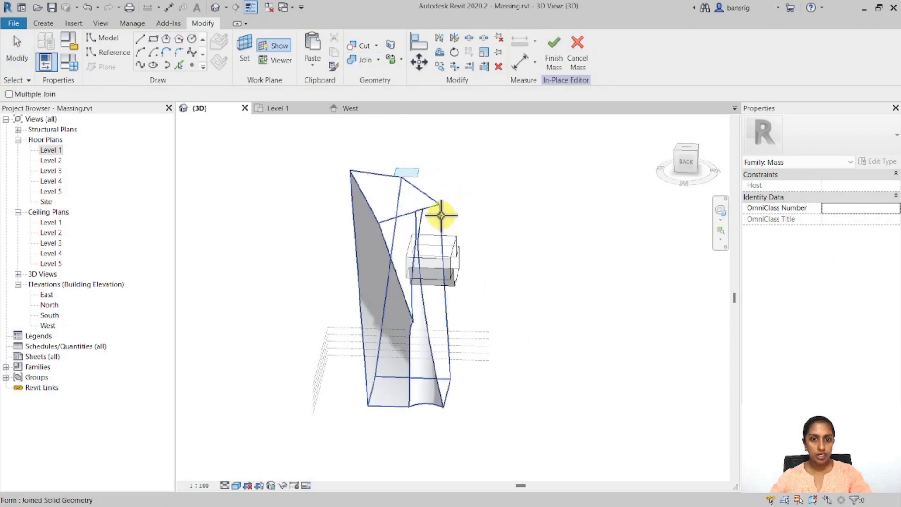
{"action": "left_click", "coordinate": [531, 293]}
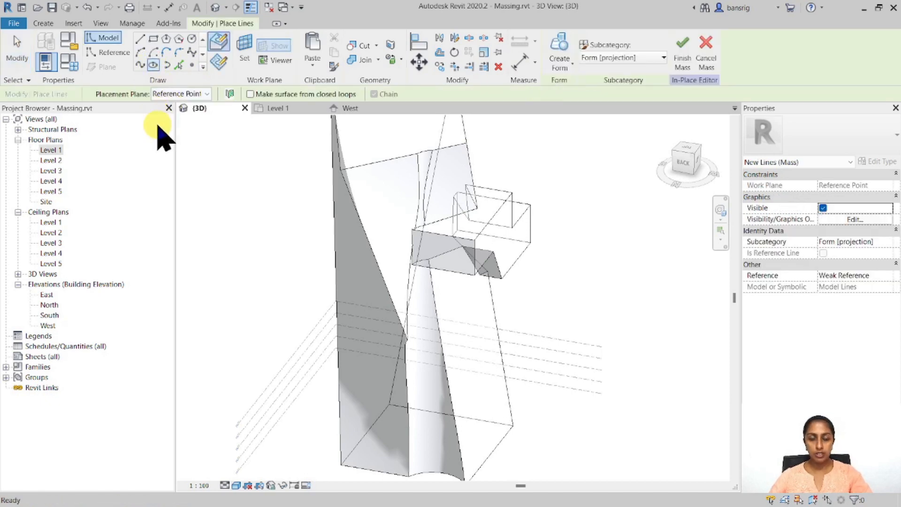
{"action": "mouse_move", "coordinate": [218, 62]}
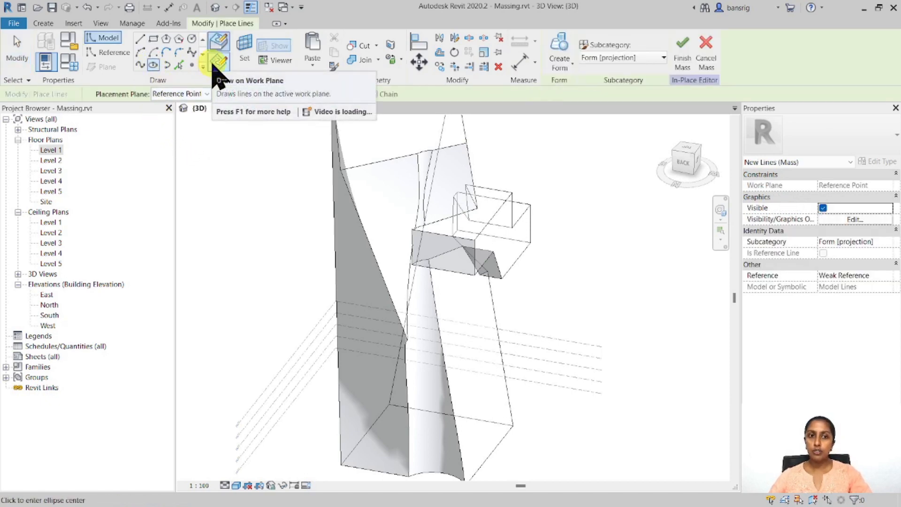
{"action": "mouse_move", "coordinate": [219, 45]}
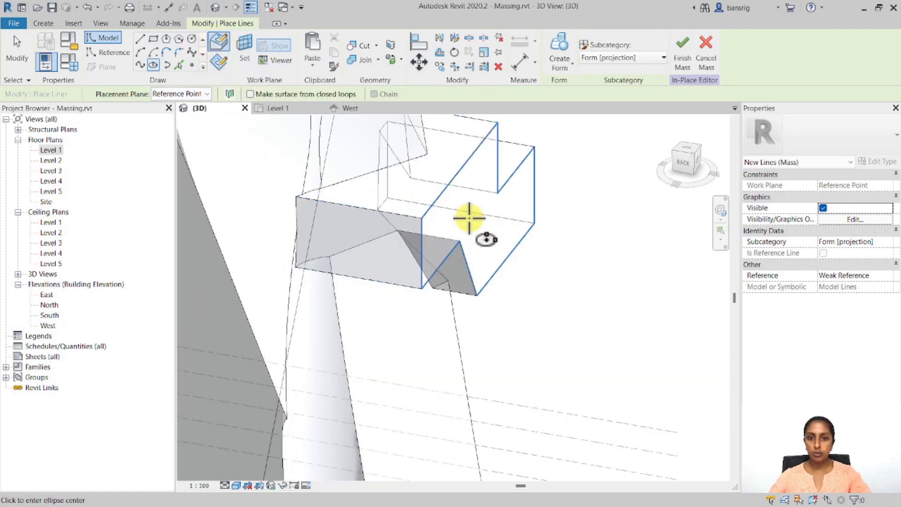
{"action": "mouse_move", "coordinate": [504, 218]}
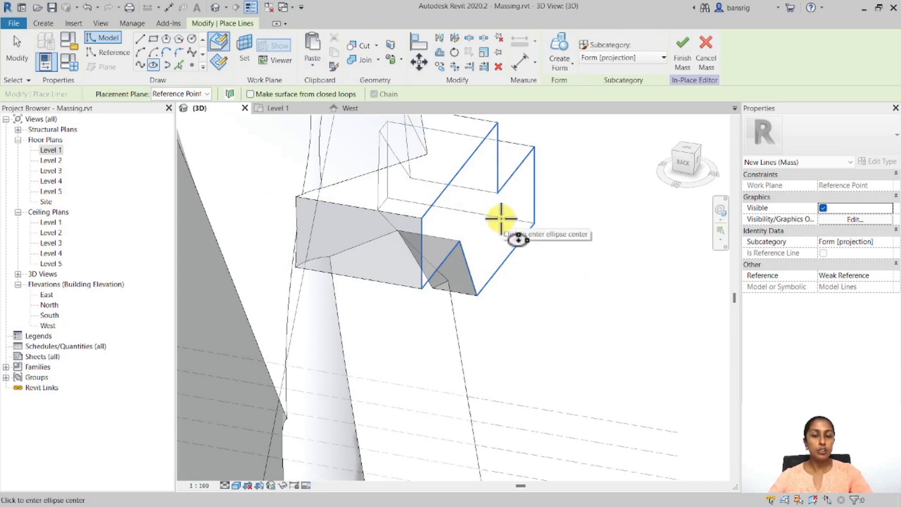
Step: Sketch an ellipse on the box's end face and select it for the void form
{"action": "left_click", "coordinate": [501, 216]}
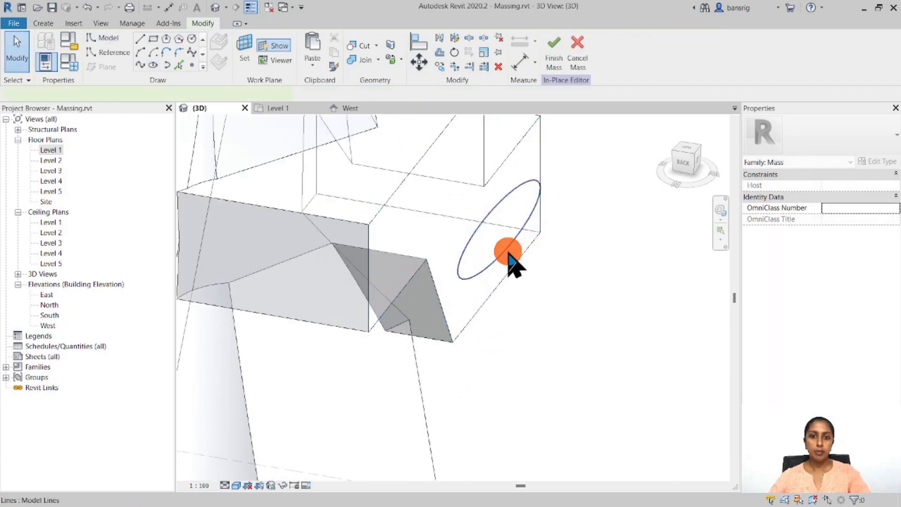
{"action": "left_click", "coordinate": [507, 251]}
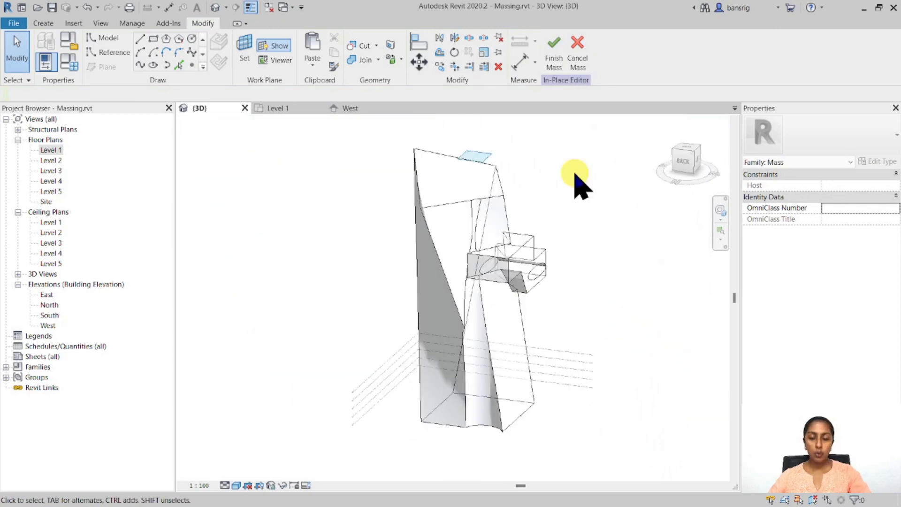
{"action": "mouse_move", "coordinate": [572, 160]}
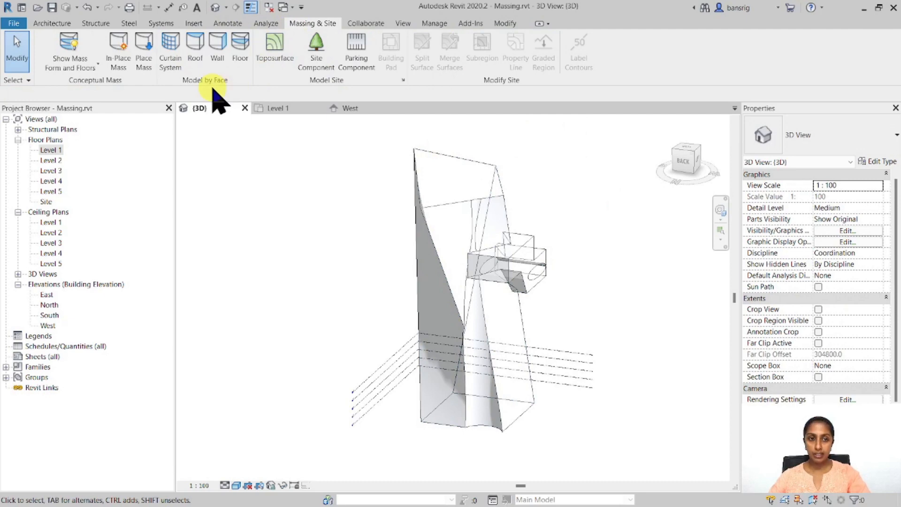
{"action": "mouse_move", "coordinate": [170, 51]}
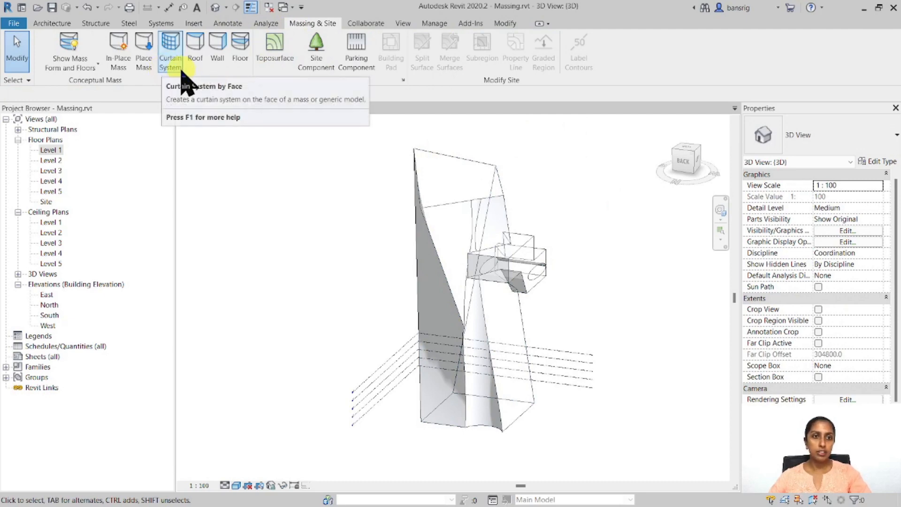
{"action": "mouse_move", "coordinate": [240, 49]}
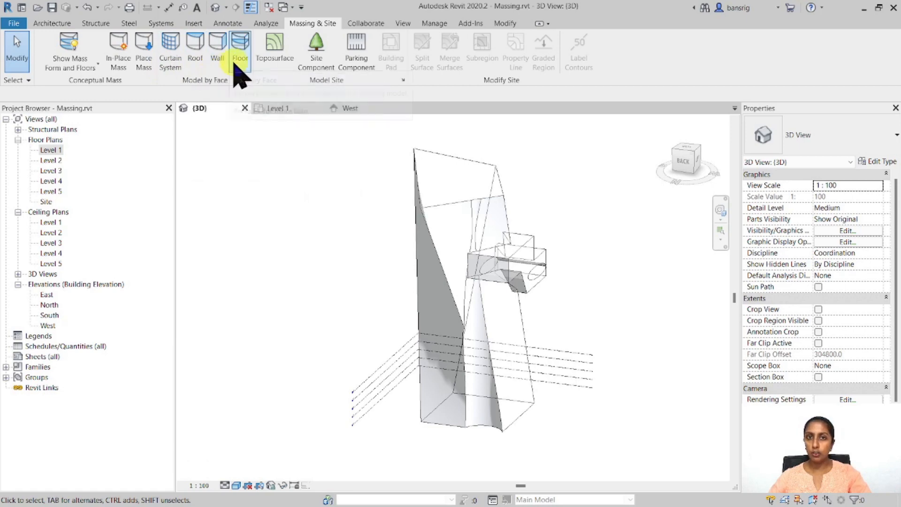
Step: Place a wall by face on the front and a curtain system on the twisted face
{"action": "left_click", "coordinate": [217, 51]}
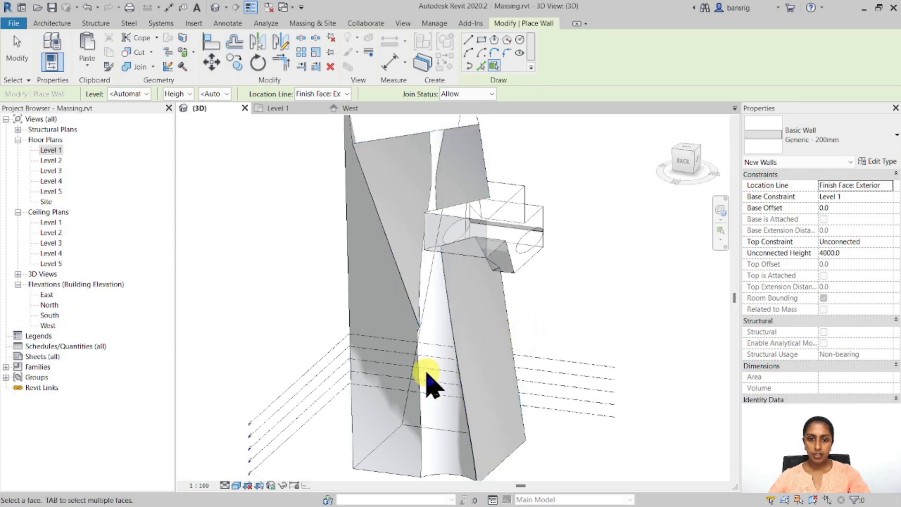
{"action": "left_click", "coordinate": [428, 376]}
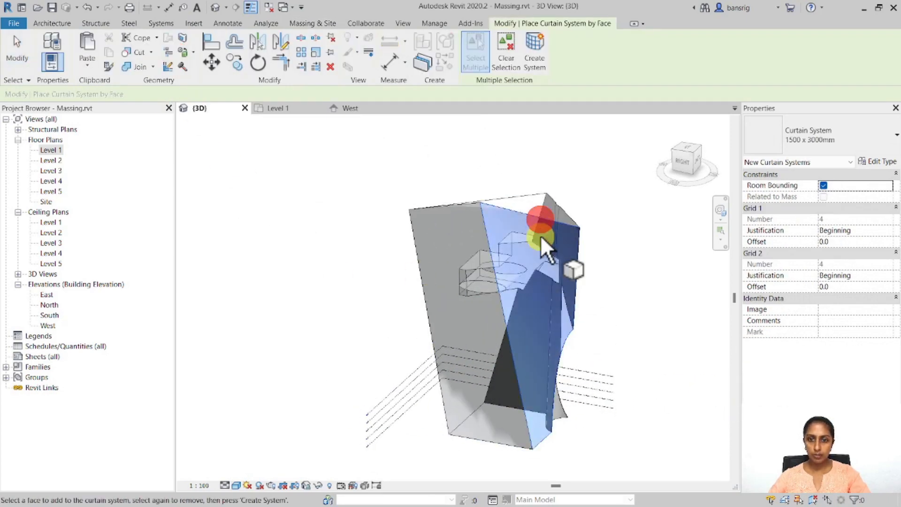
{"action": "left_click", "coordinate": [534, 50]}
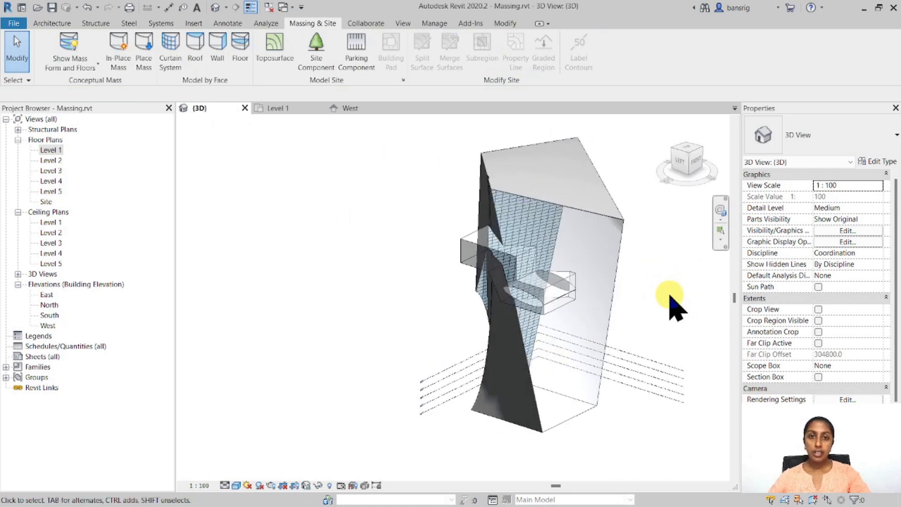
{"action": "mouse_move", "coordinate": [623, 281]}
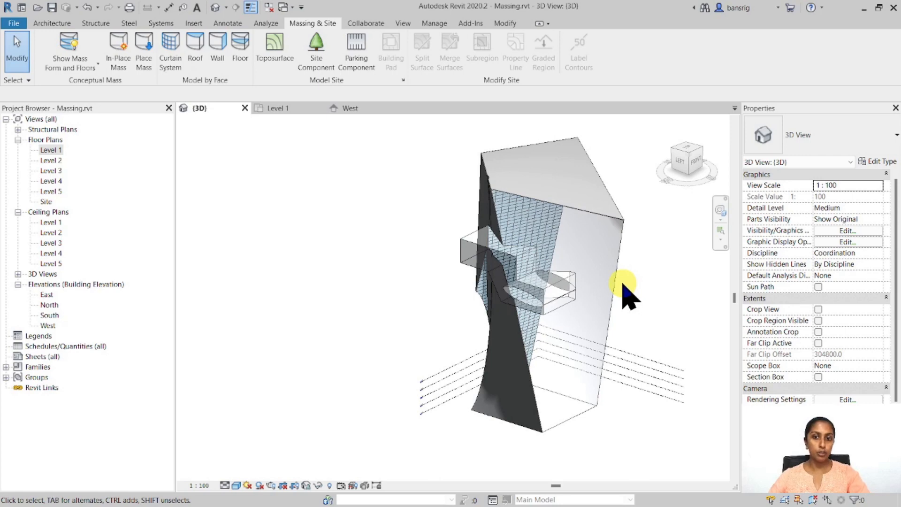
Step: Check the Level 4 ceiling plan and South elevation, then return to the 3D view
{"action": "left_click", "coordinate": [50, 253]}
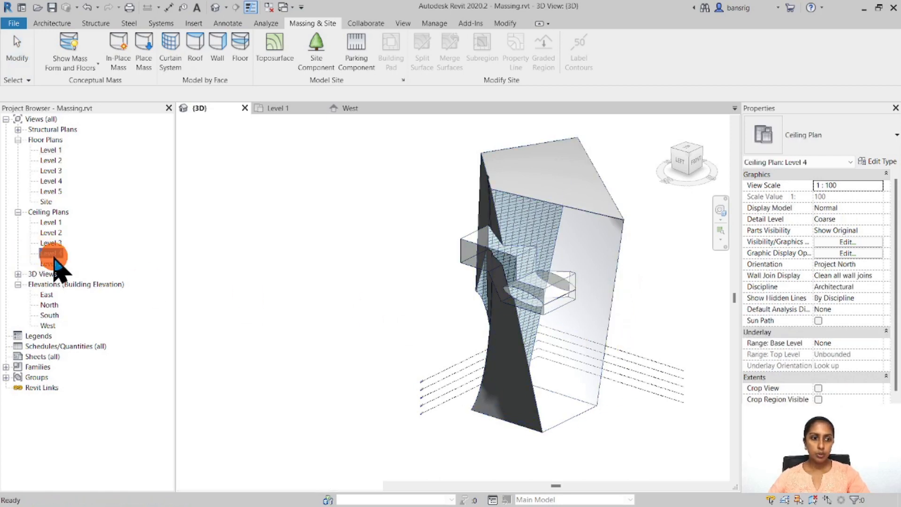
{"action": "double_click", "coordinate": [48, 316]}
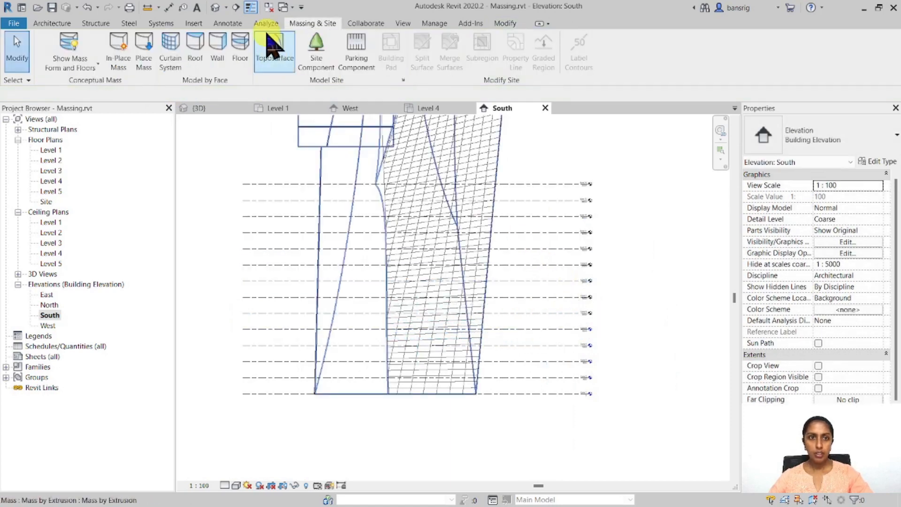
{"action": "left_click", "coordinate": [198, 108]}
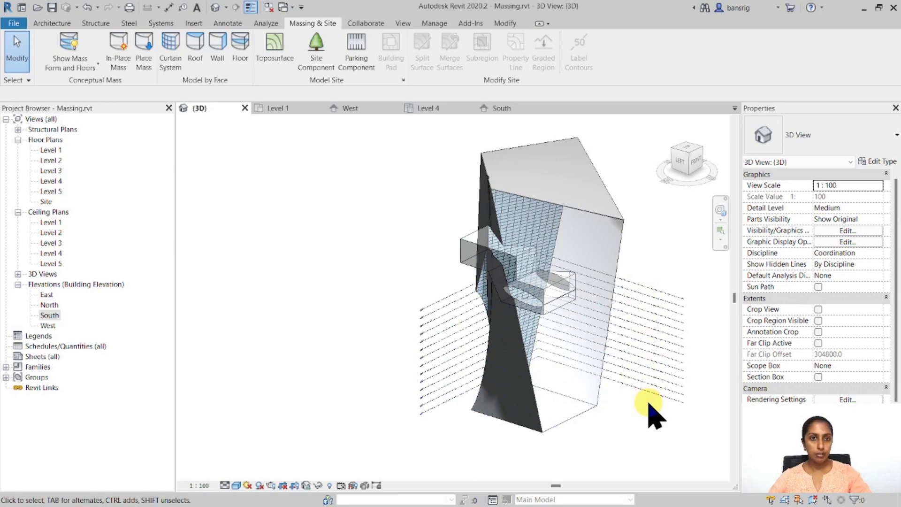
Step: Add mass floors to the tower at Levels 2 through 14
{"action": "left_click", "coordinate": [531, 270]}
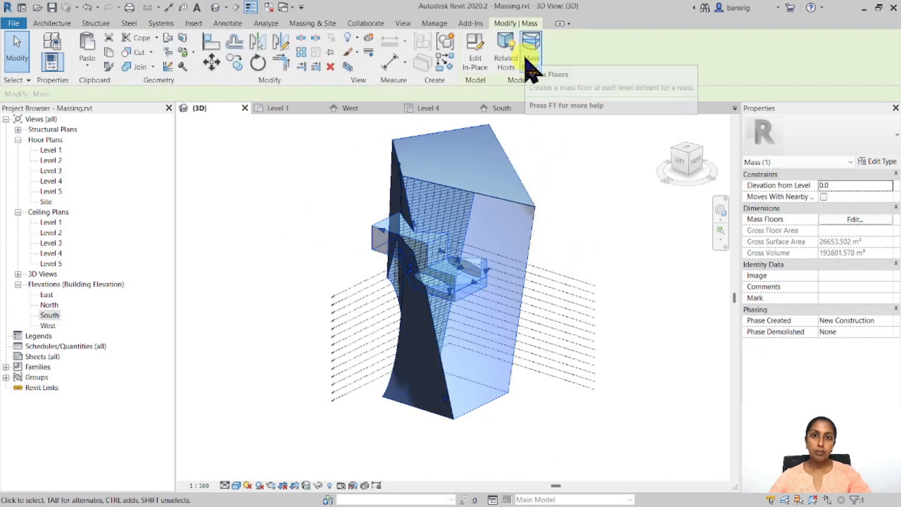
{"action": "mouse_move", "coordinate": [529, 46]}
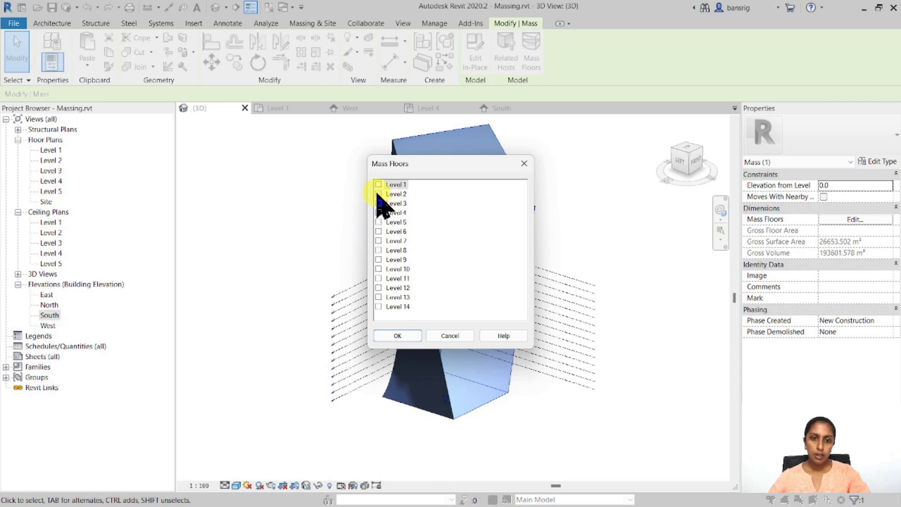
{"action": "left_click", "coordinate": [378, 194]}
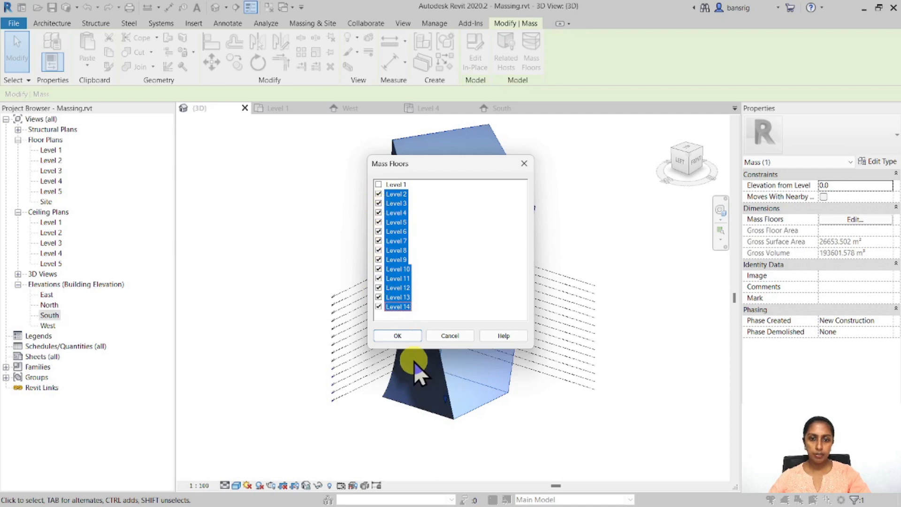
{"action": "left_click", "coordinate": [397, 336]}
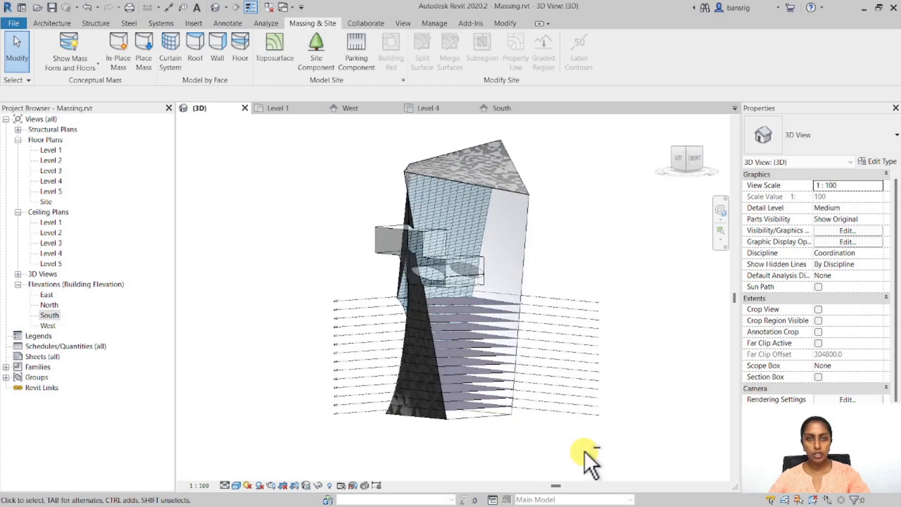
{"action": "mouse_move", "coordinate": [239, 46]}
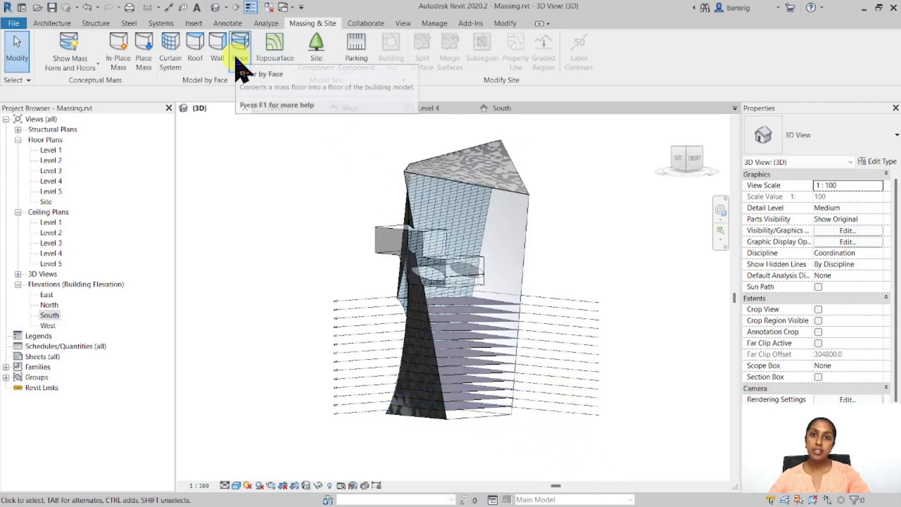
Step: Create floors by face from all mass floors and show the mass with them
{"action": "left_click", "coordinate": [240, 49]}
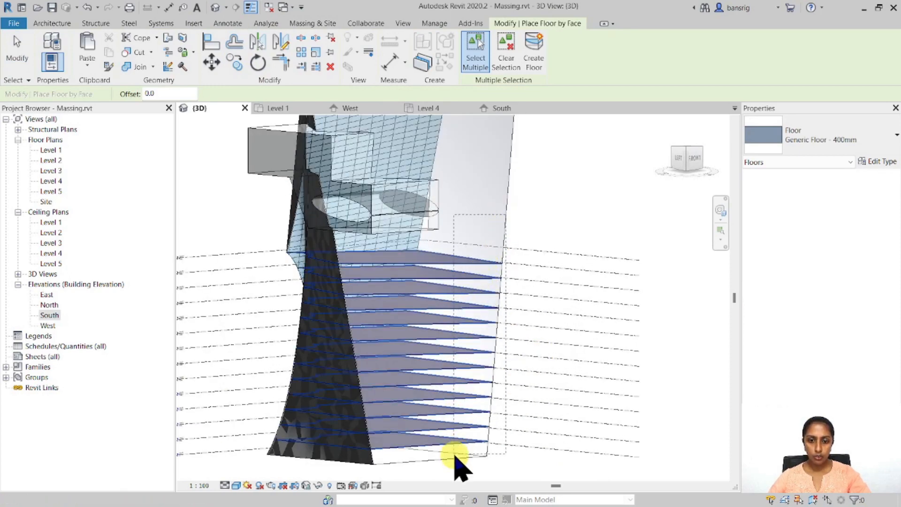
{"action": "left_click", "coordinate": [528, 221]}
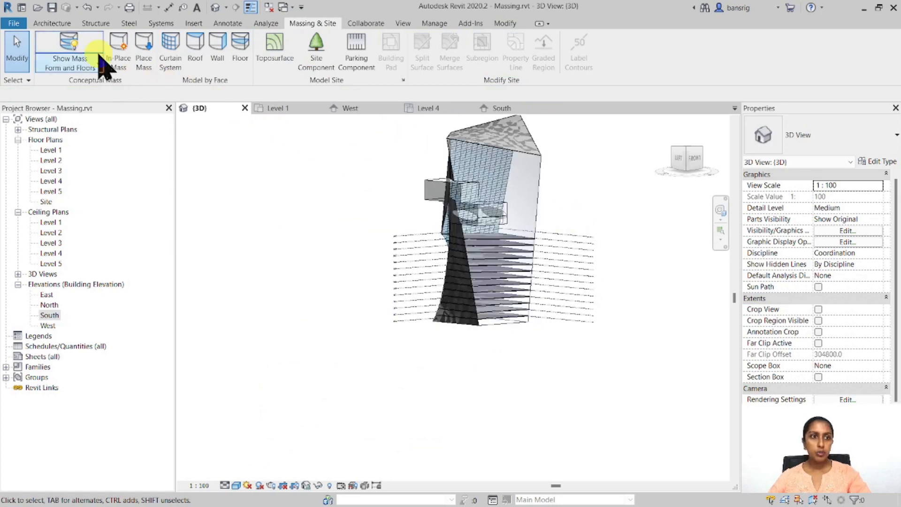
{"action": "left_click", "coordinate": [69, 49]}
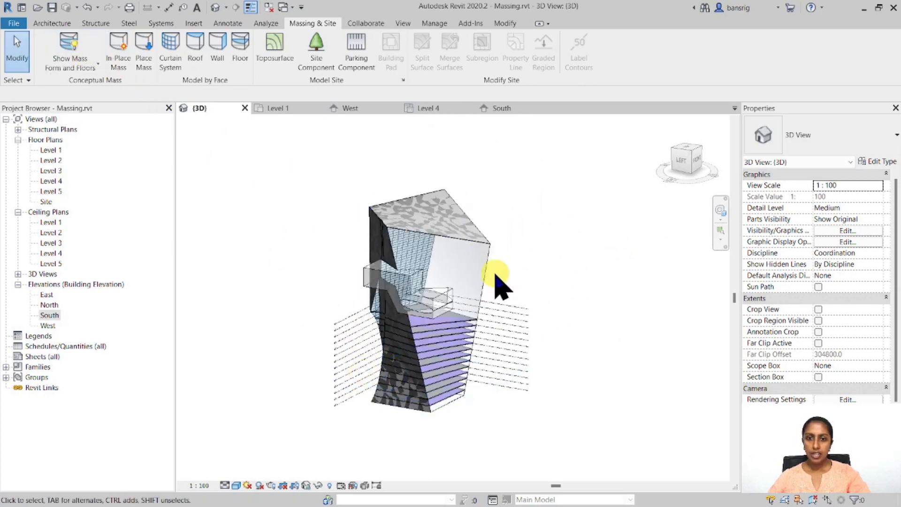
Step: Edit the mass in place, raise a top corner vertex, and finish the mass
{"action": "left_click", "coordinate": [491, 246]}
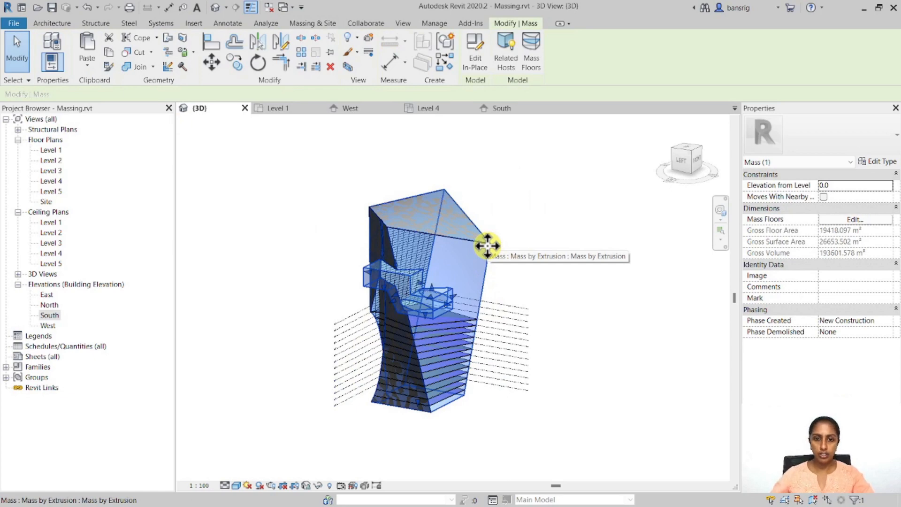
{"action": "left_click", "coordinate": [475, 49]}
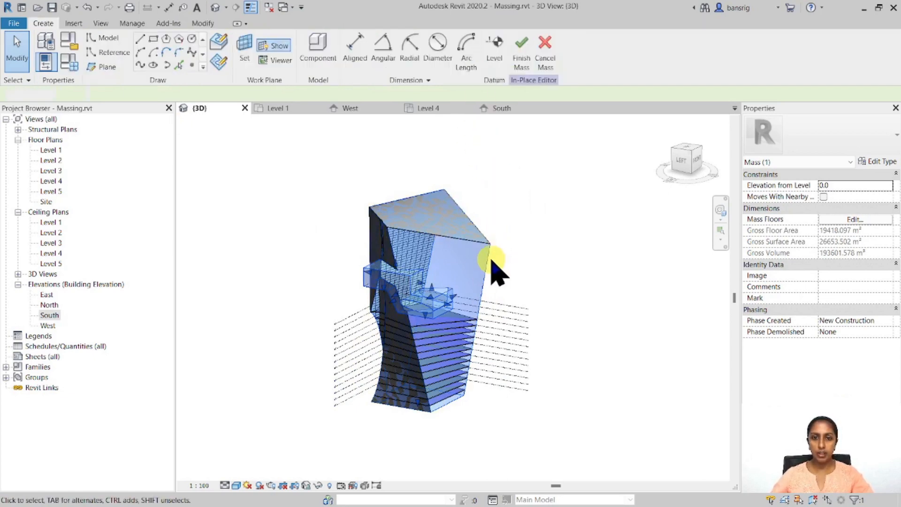
{"action": "left_click", "coordinate": [491, 247]}
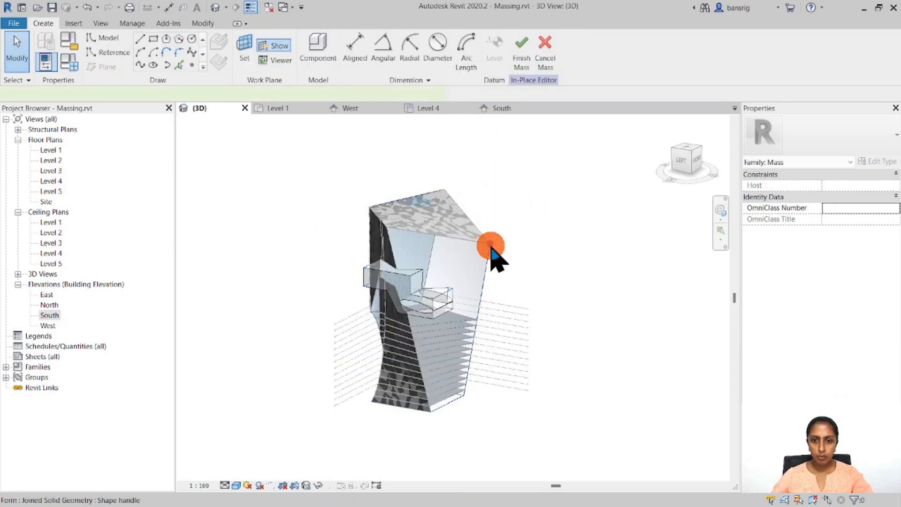
{"action": "left_click", "coordinate": [490, 244]}
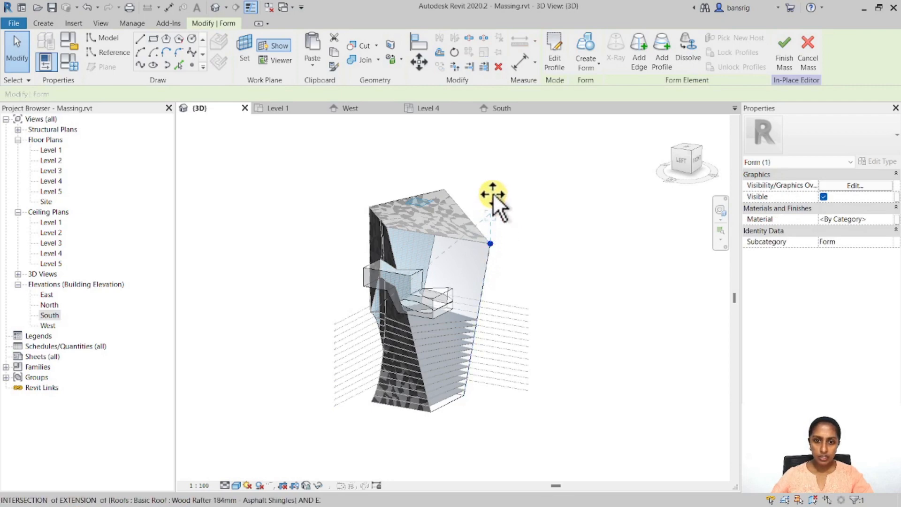
{"action": "left_click", "coordinate": [782, 43]}
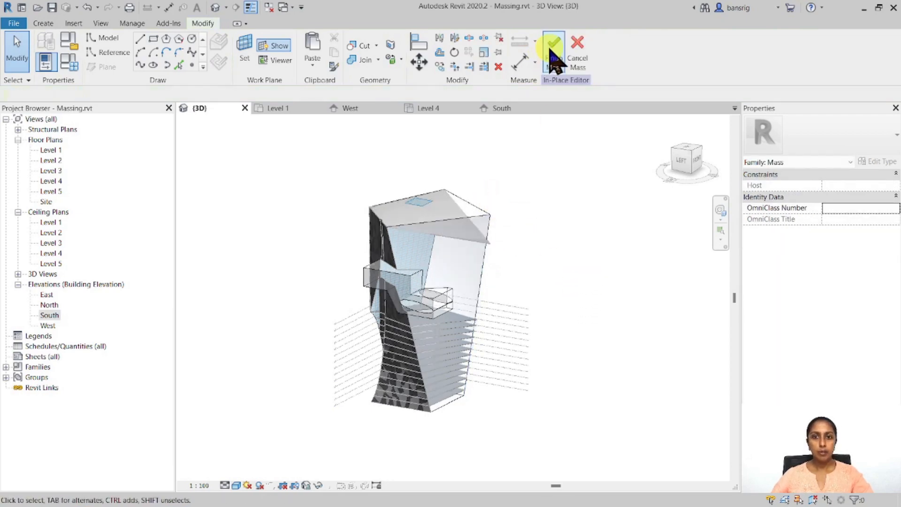
{"action": "left_click", "coordinate": [553, 44]}
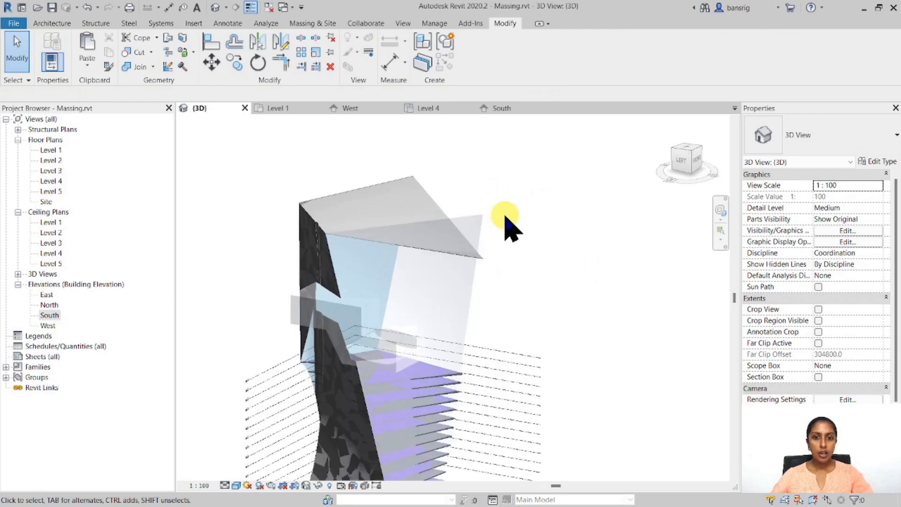
{"action": "mouse_move", "coordinate": [465, 230]}
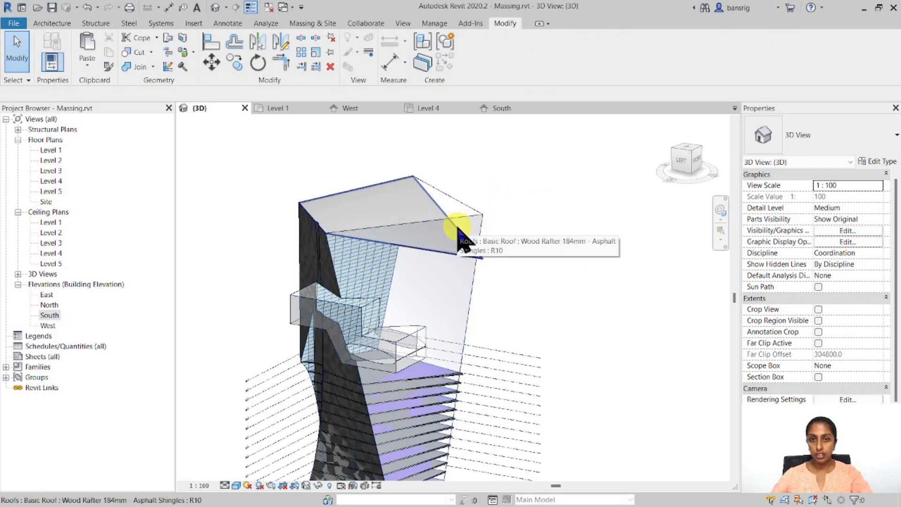
{"action": "mouse_move", "coordinate": [478, 303]}
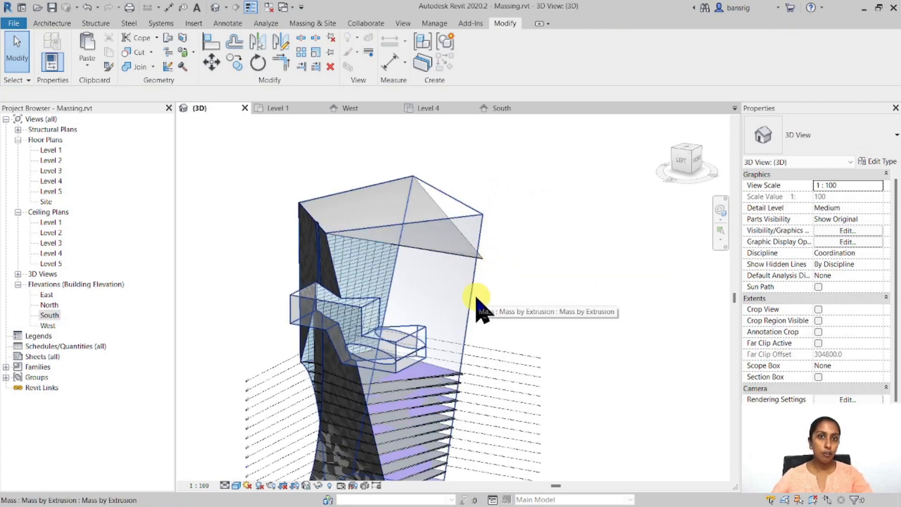
Step: Update the roof and the floors to face, then reselect the mass to check
{"action": "left_click", "coordinate": [342, 222]}
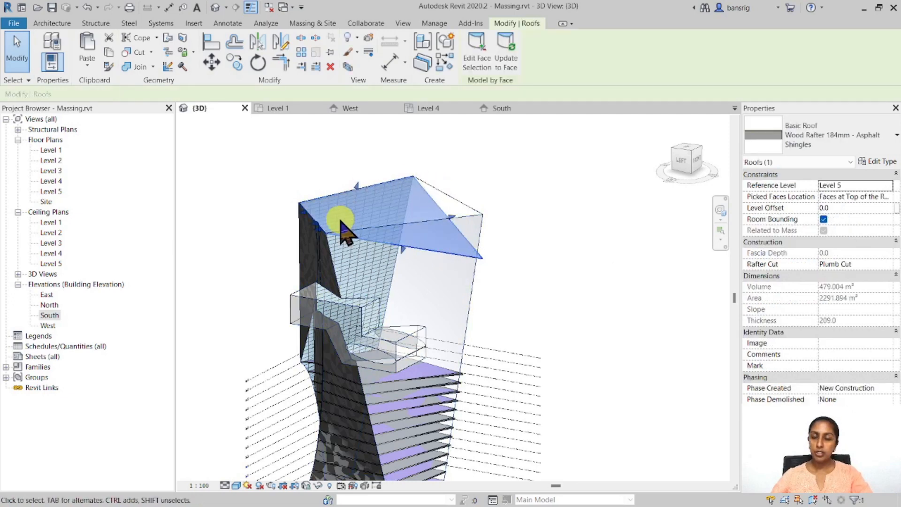
{"action": "mouse_move", "coordinate": [507, 49]}
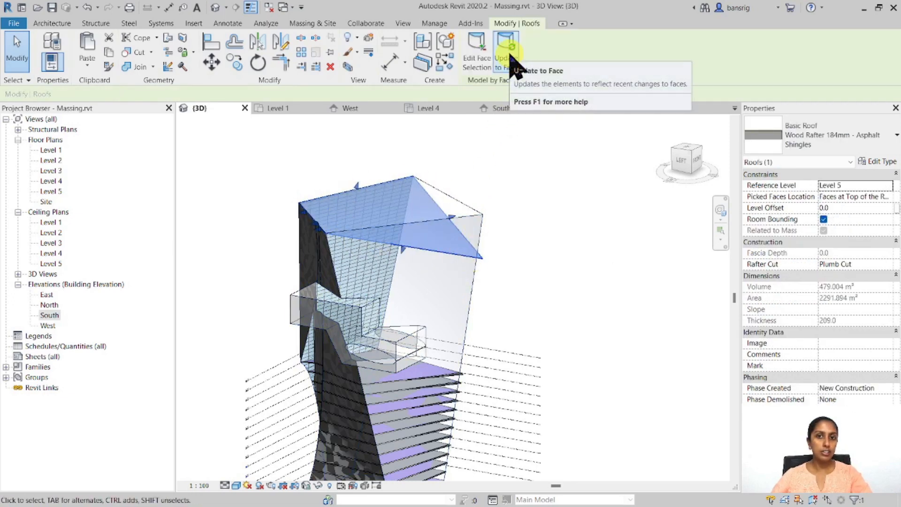
{"action": "left_click", "coordinate": [573, 234]}
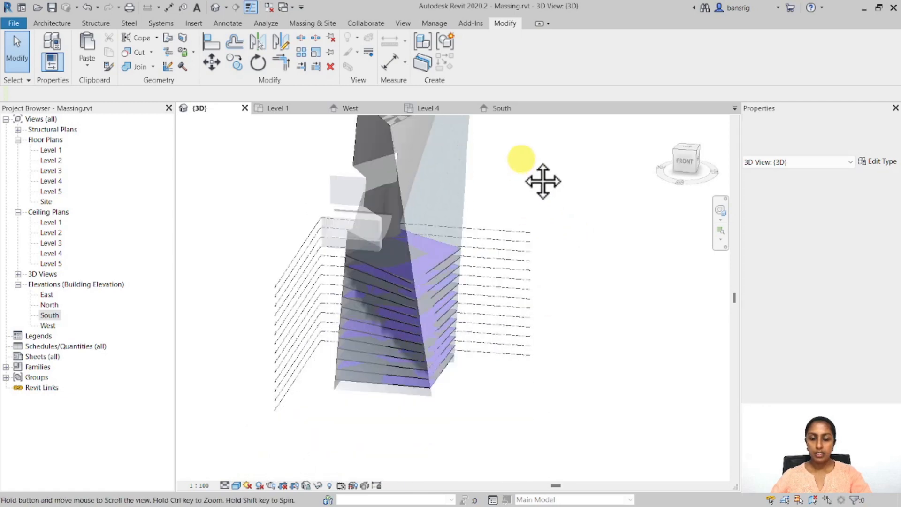
{"action": "left_click", "coordinate": [452, 238]}
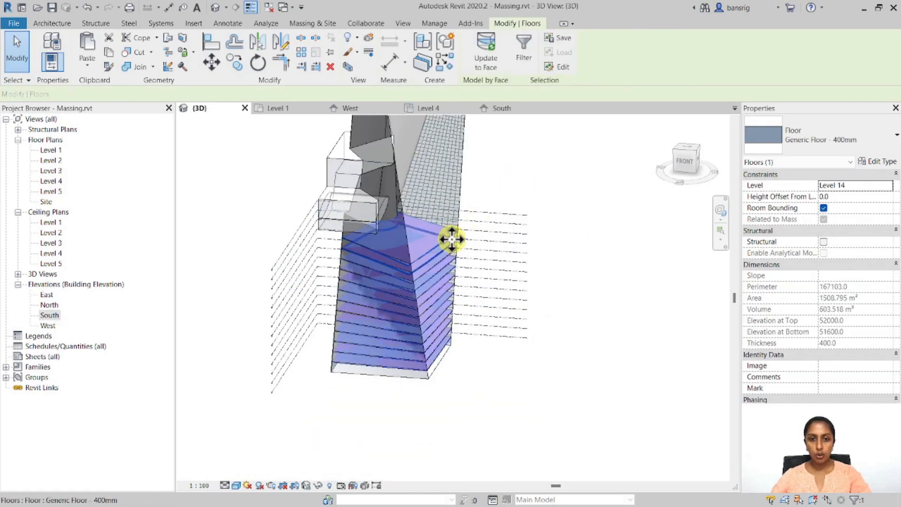
{"action": "left_click", "coordinate": [506, 313]}
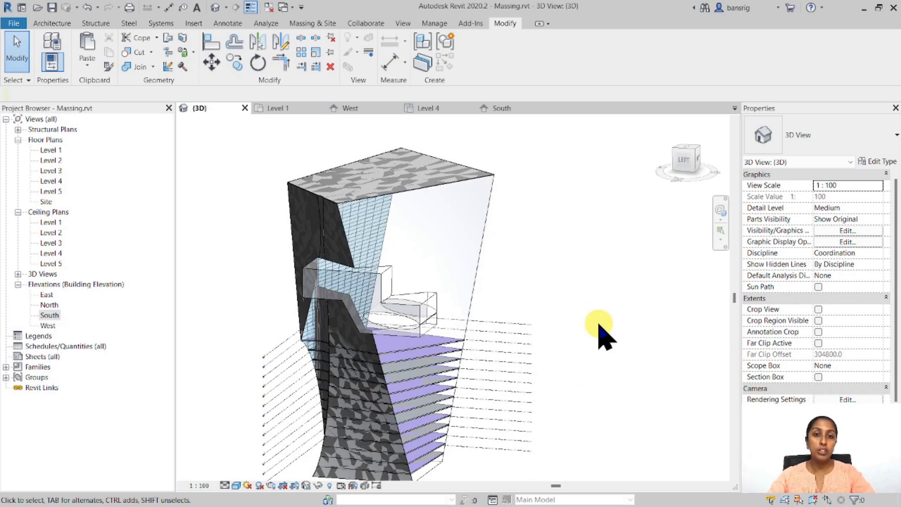
{"action": "mouse_move", "coordinate": [512, 241]}
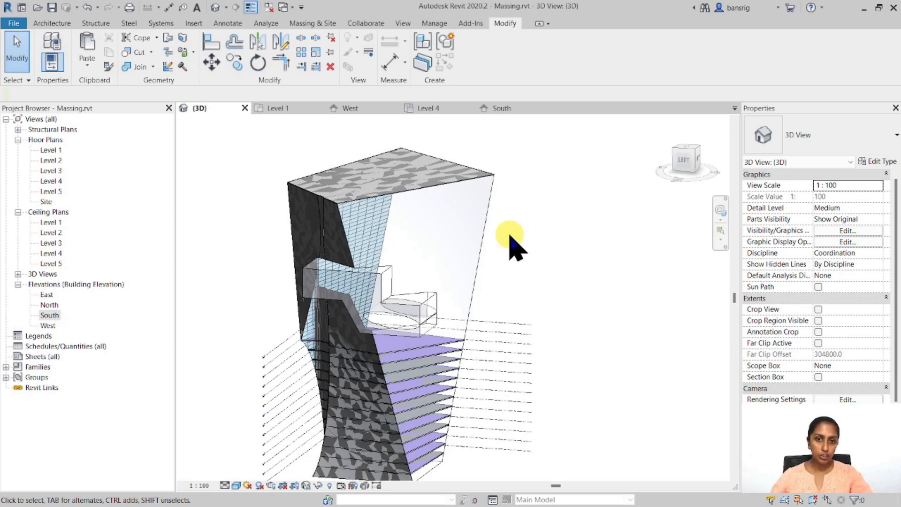
{"action": "left_click", "coordinate": [488, 225]}
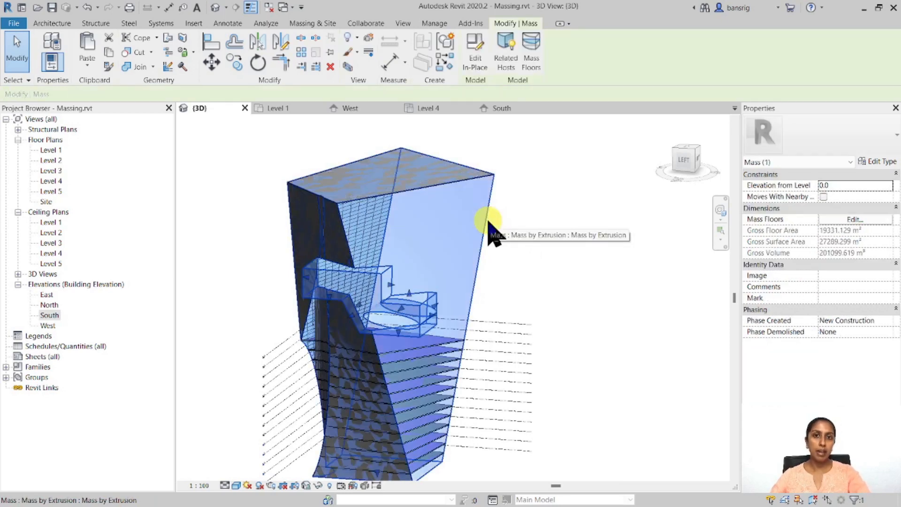
{"action": "mouse_move", "coordinate": [531, 238]}
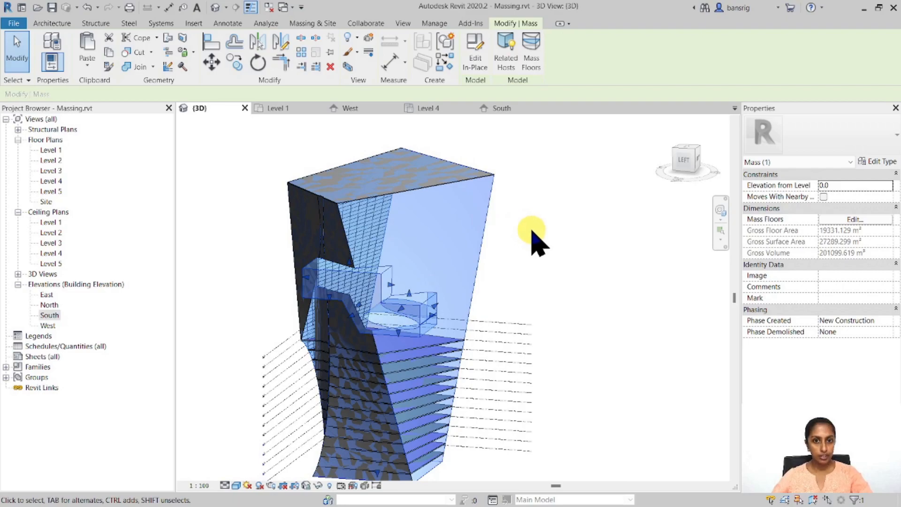